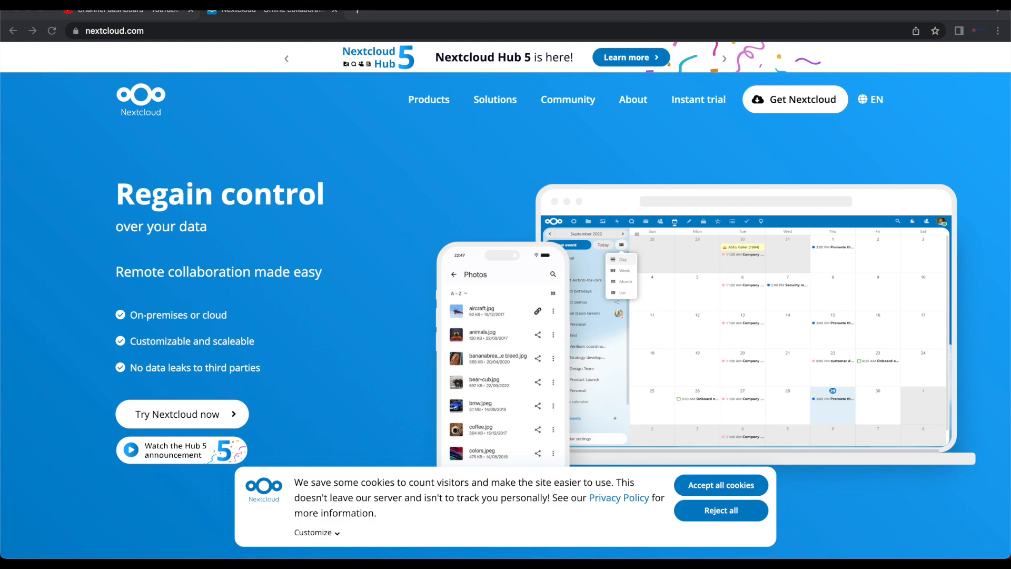
Bring the root shell on the nextcloudlab server to the front.
{"action": "left_click", "coordinate": [462, 540]}
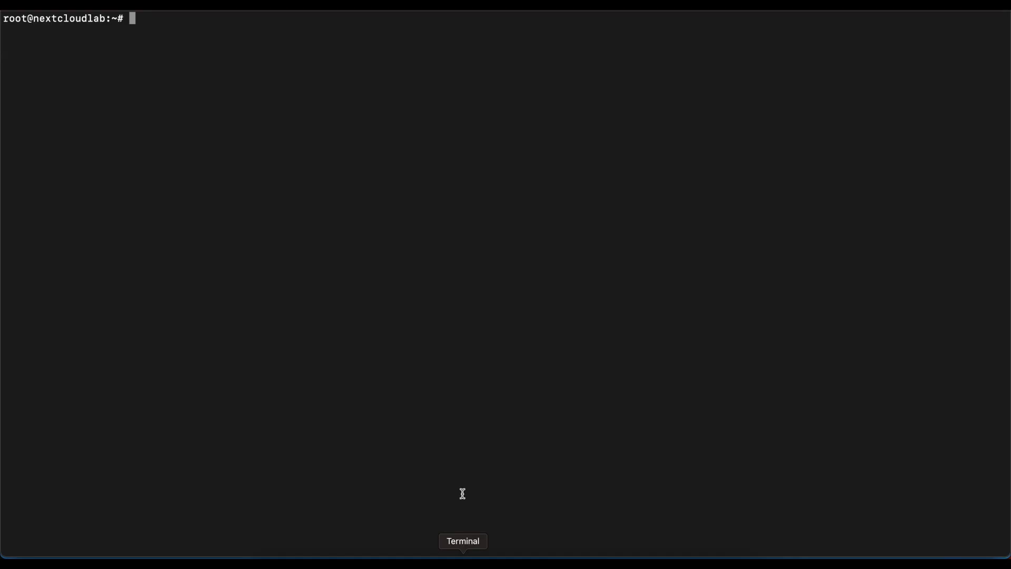
{"action": "mouse_move", "coordinate": [499, 272]}
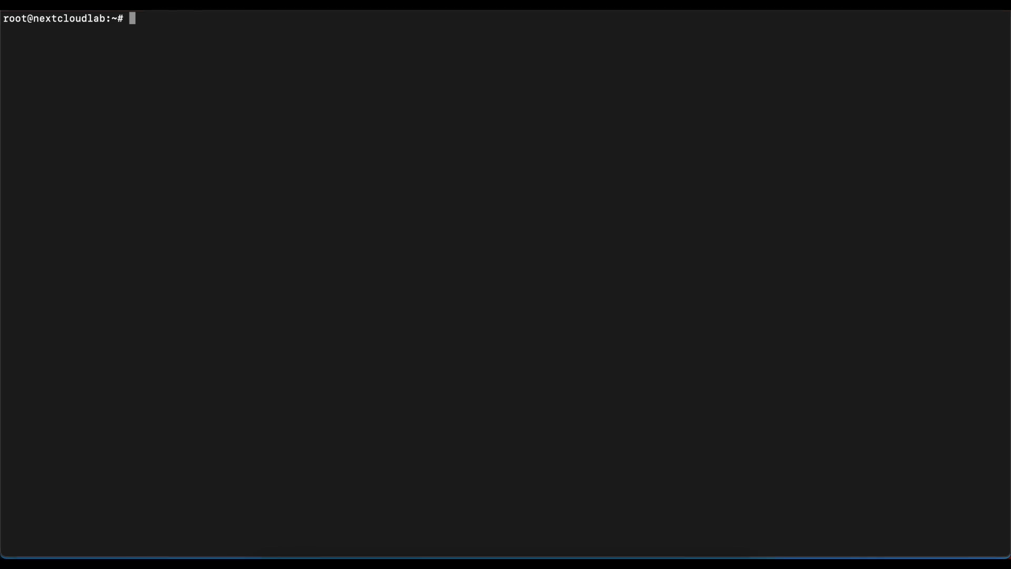
Install the snap package with sudo apt-get install snap, then prepare sudo snap install nextcloud.
{"action": "type", "text": "sudo ap"}
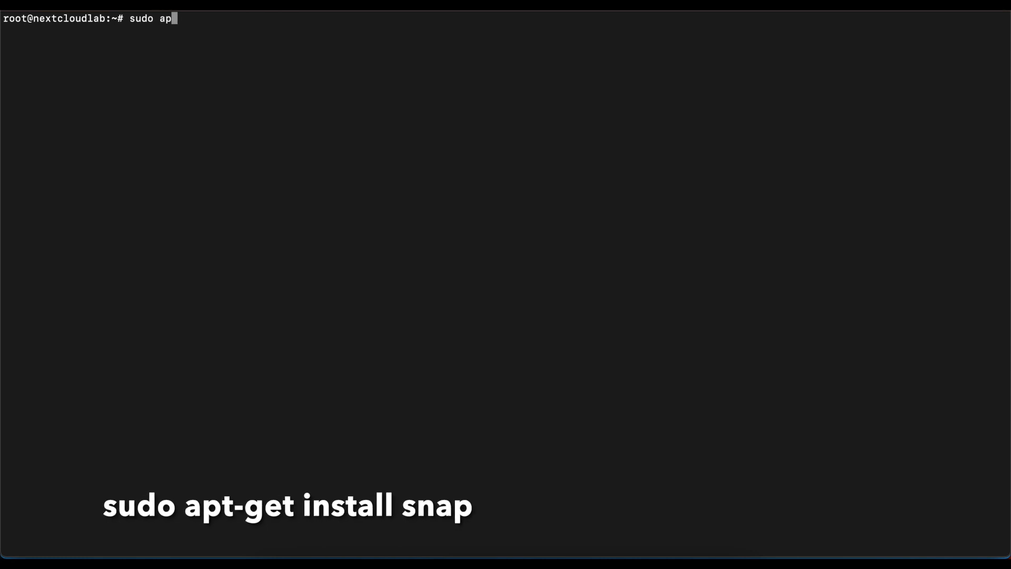
{"action": "type", "text": "t-get inst"}
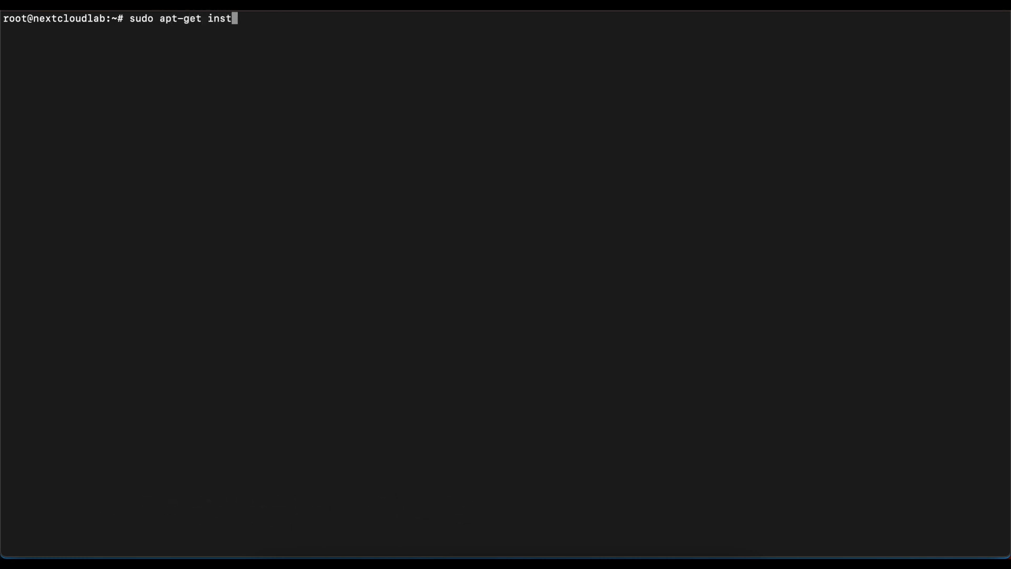
{"action": "key", "text": "Return"}
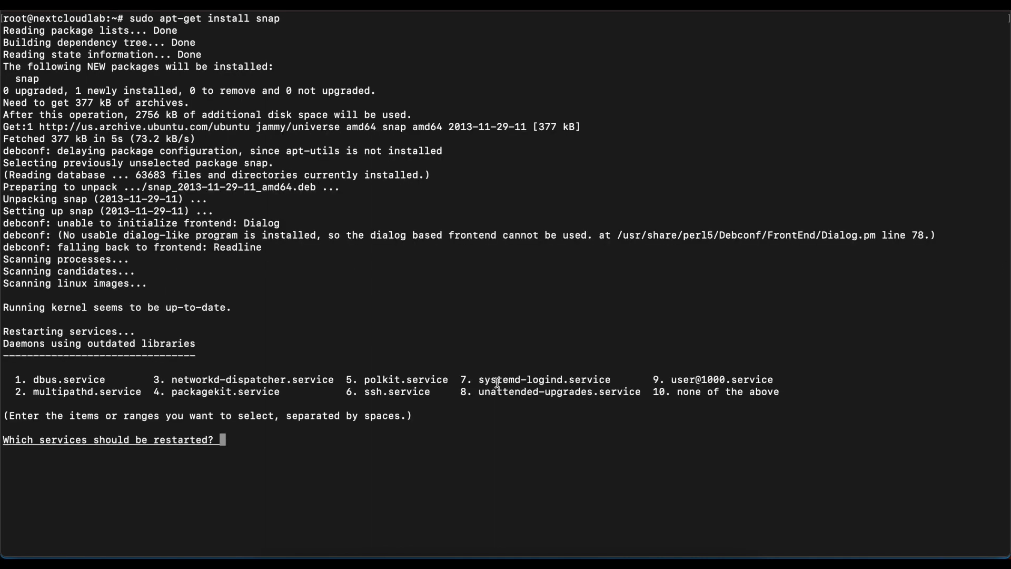
{"action": "mouse_move", "coordinate": [496, 381]}
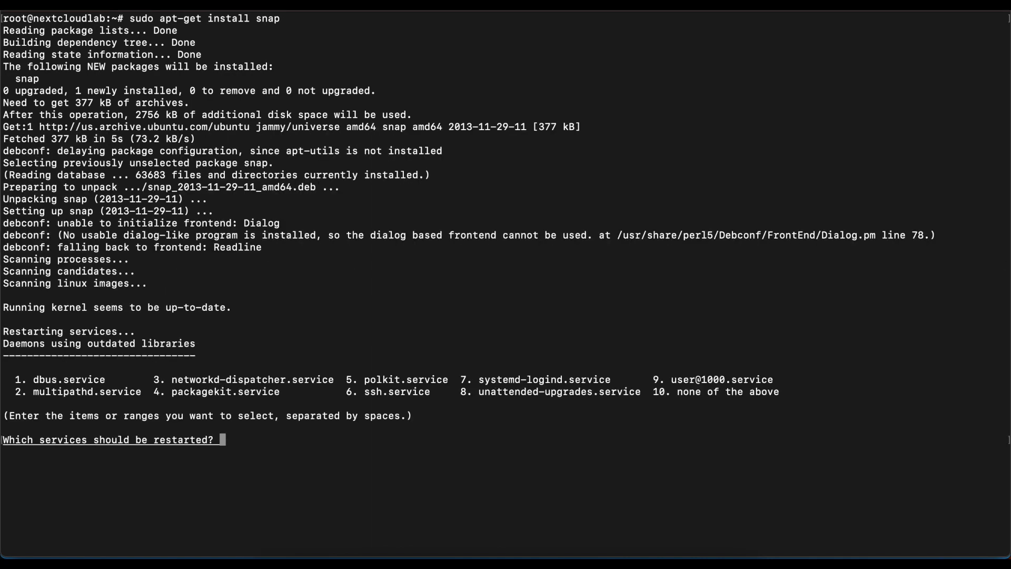
{"action": "type", "text": "sudo snap install nextcloud"}
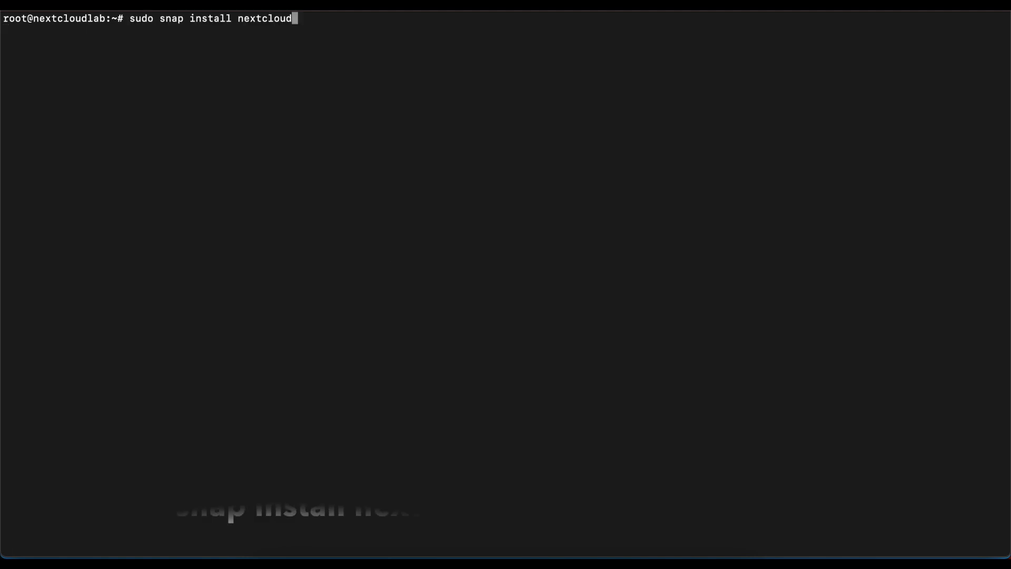
Run sudo snap install nextcloud to install Nextcloud 26.0.3snap1, then draft the manual-install command.
{"action": "key", "text": "Return"}
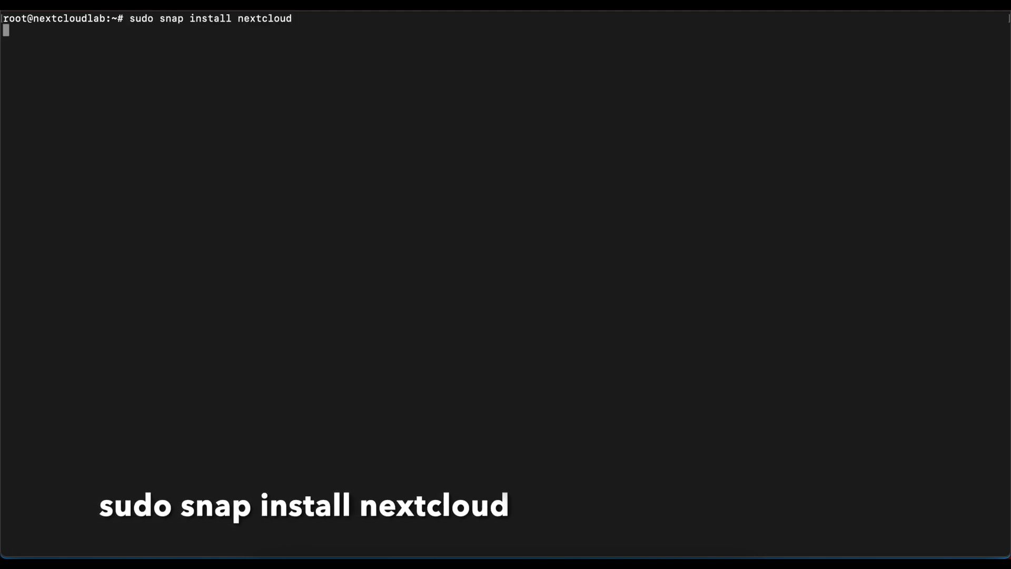
{"action": "key", "text": "Return"}
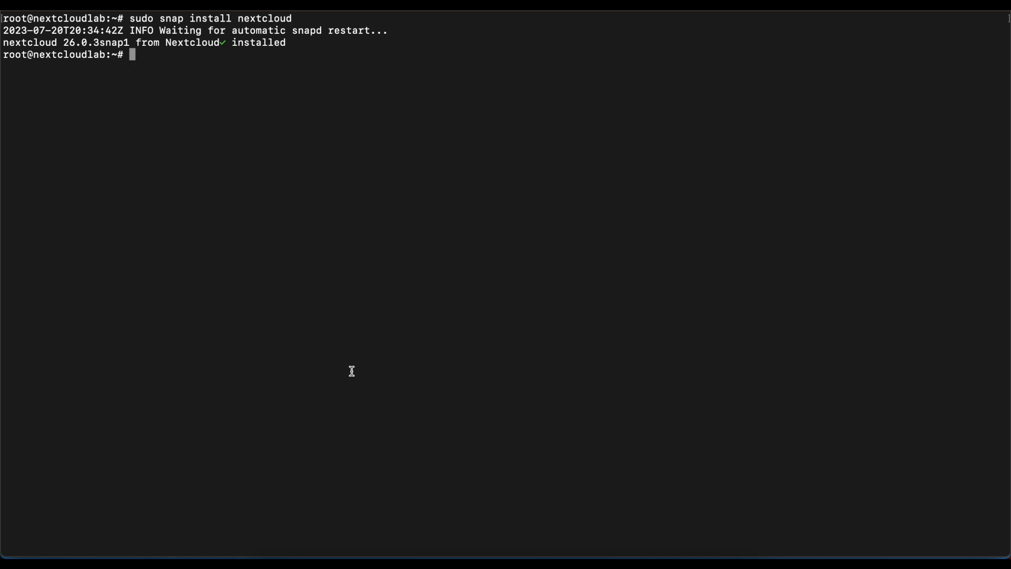
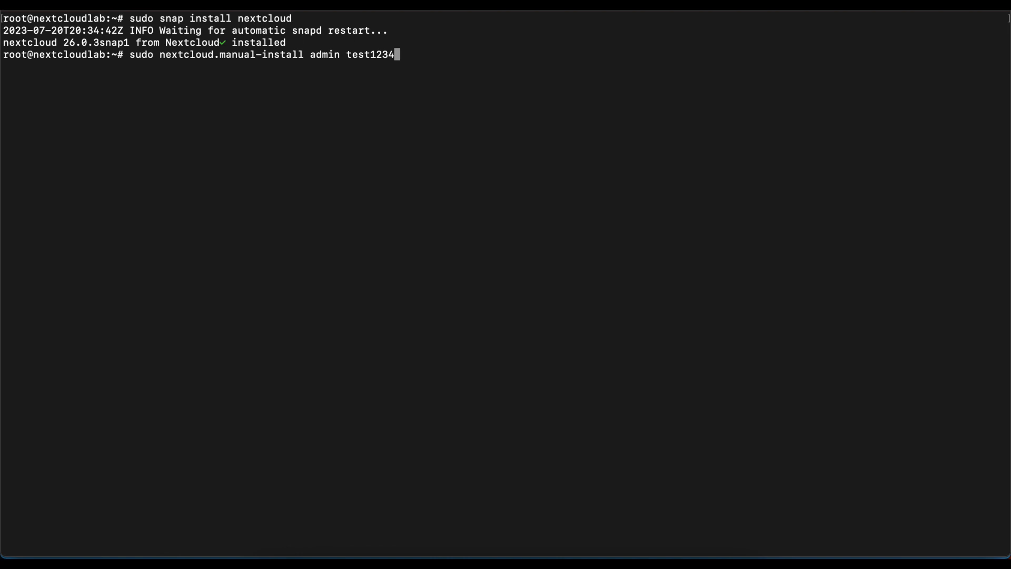
{"action": "key", "text": "Return"}
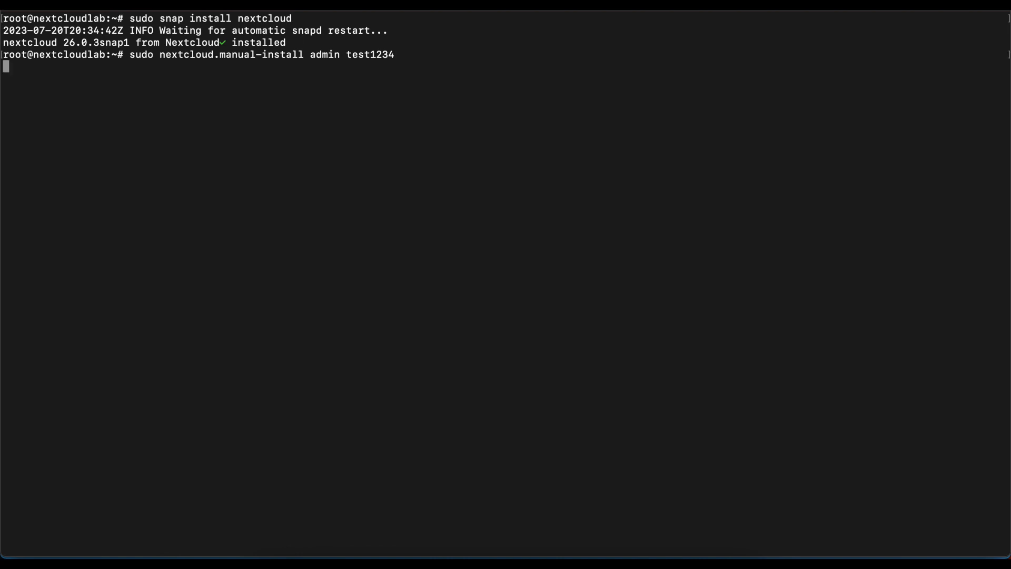
{"action": "key", "text": "Return"}
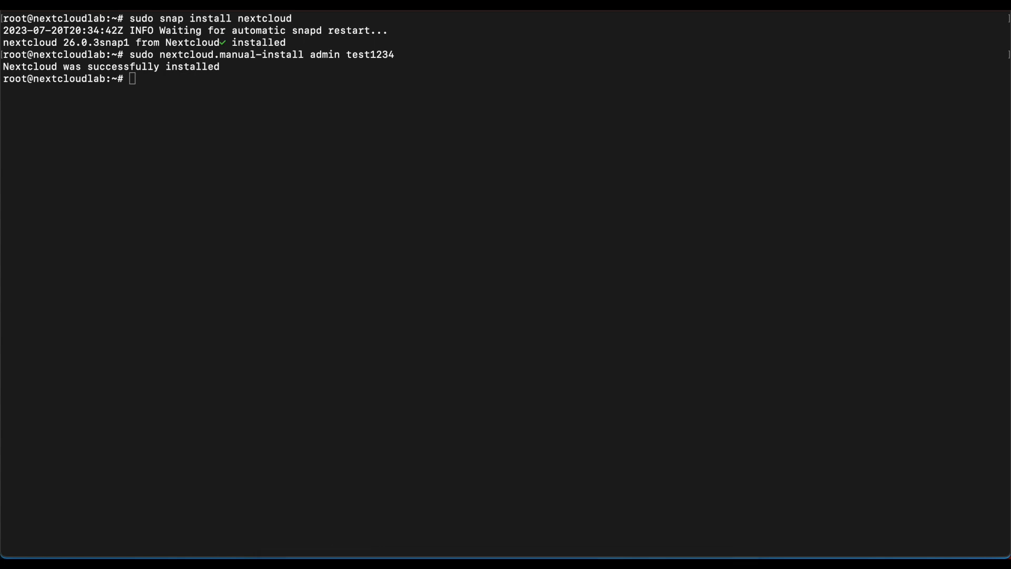
Query trusted_domains via sudo nextcloud.occ config:system:get, returning only localhost.
{"action": "type", "text": "sudo nextcloud.occ config:system:get trusted_domains"}
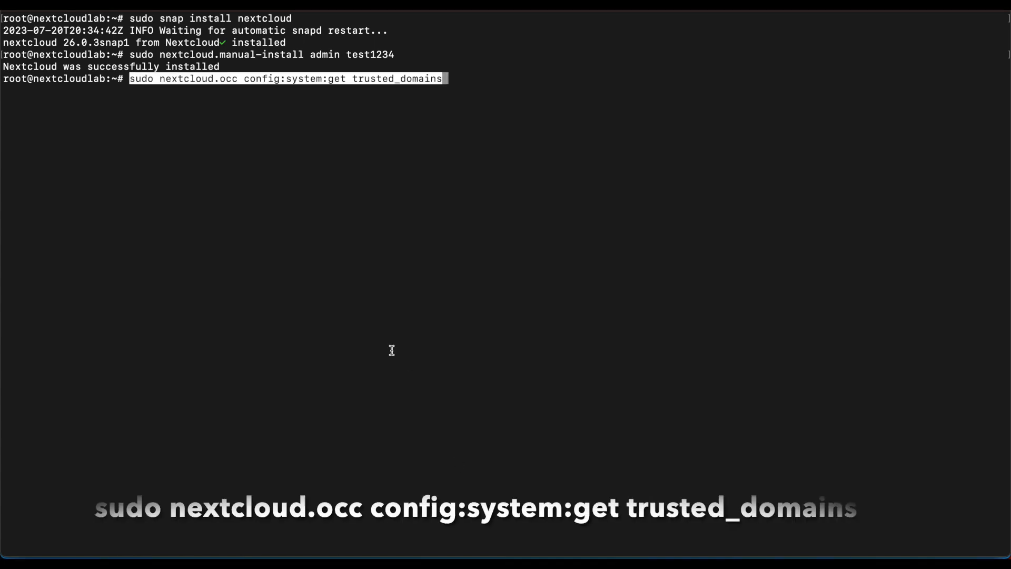
{"action": "key", "text": "Return"}
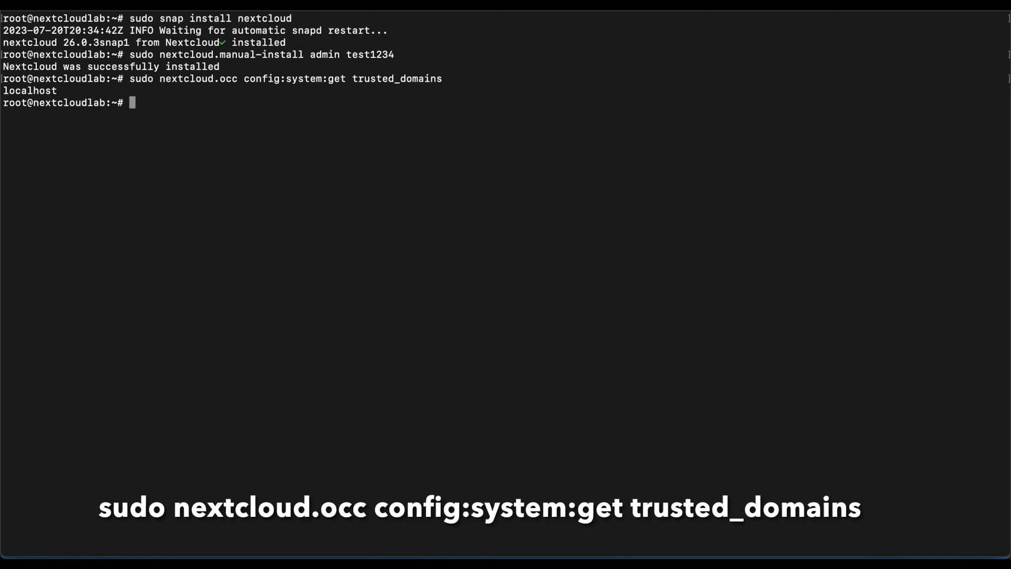
{"action": "mouse_move", "coordinate": [449, 212]}
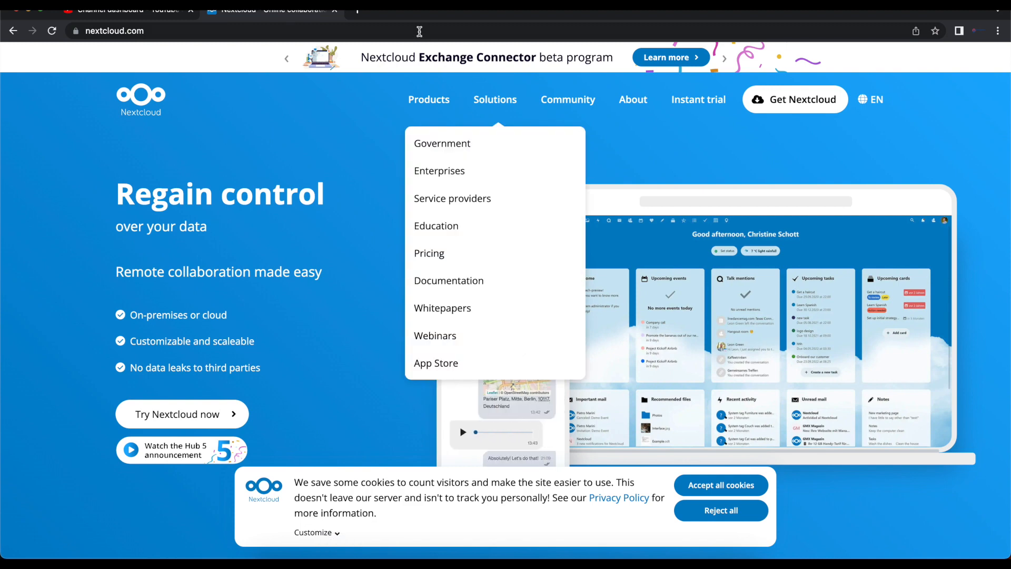
Browse to the Nextcloud server at 172.16.25.152 in a new tab, reaching the untrusted-domain warning.
{"action": "left_click", "coordinate": [415, 9]}
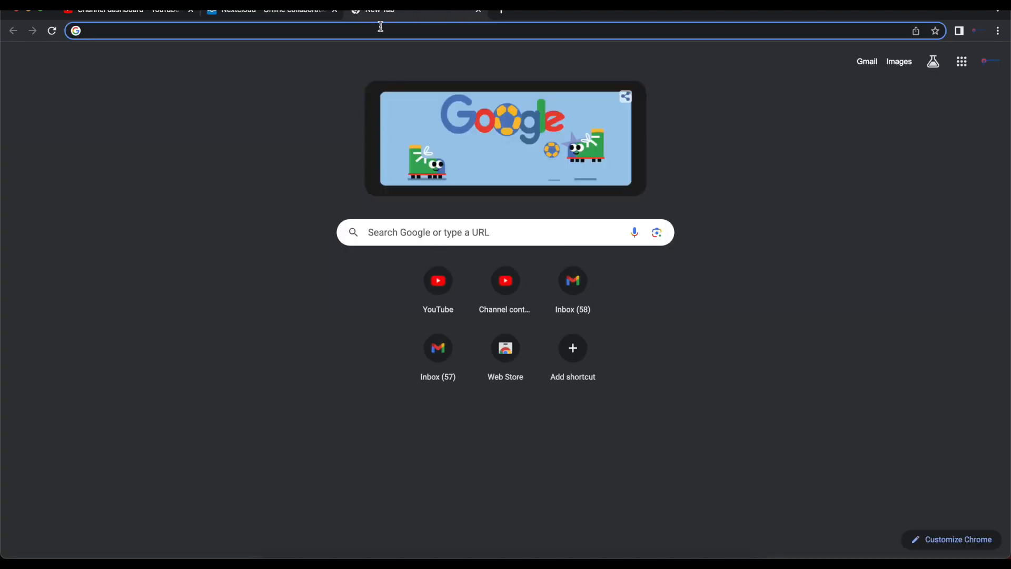
{"action": "type", "text": "172.16.25.151:8080/guacamole"}
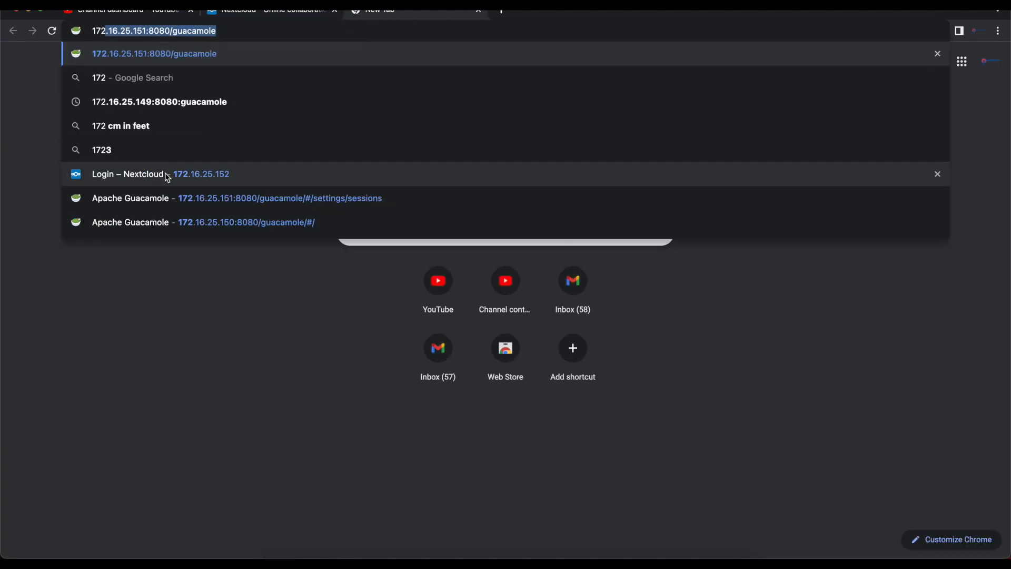
{"action": "left_click", "coordinate": [160, 174]}
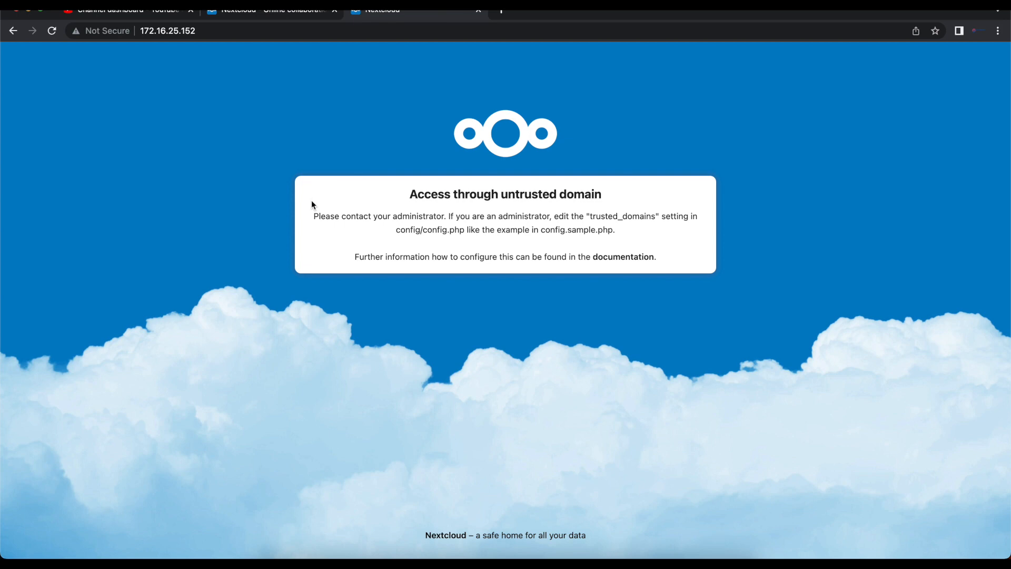
{"action": "mouse_move", "coordinate": [186, 30]}
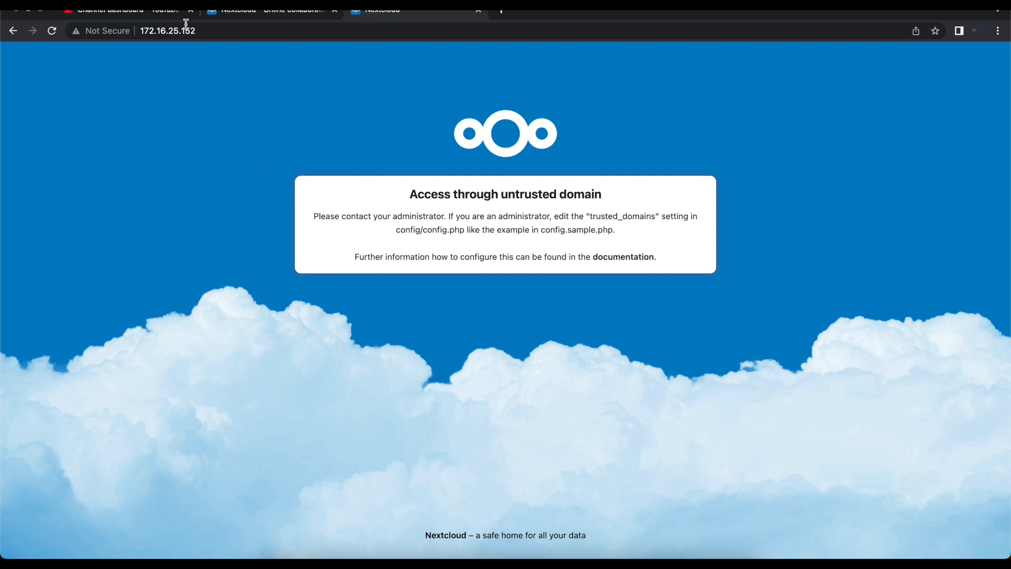
{"action": "left_click", "coordinate": [167, 31]}
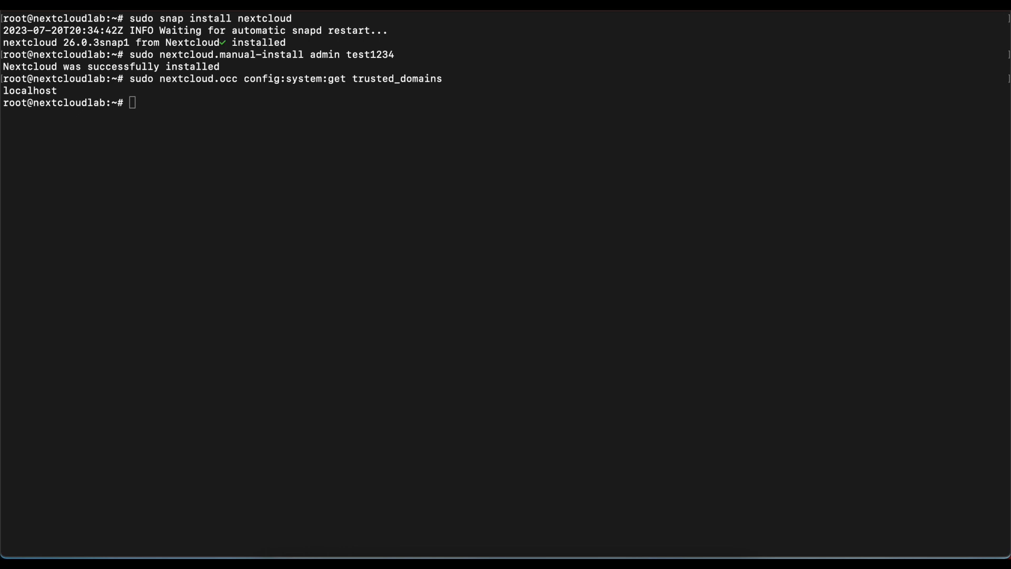
{"action": "mouse_move", "coordinate": [437, 335]}
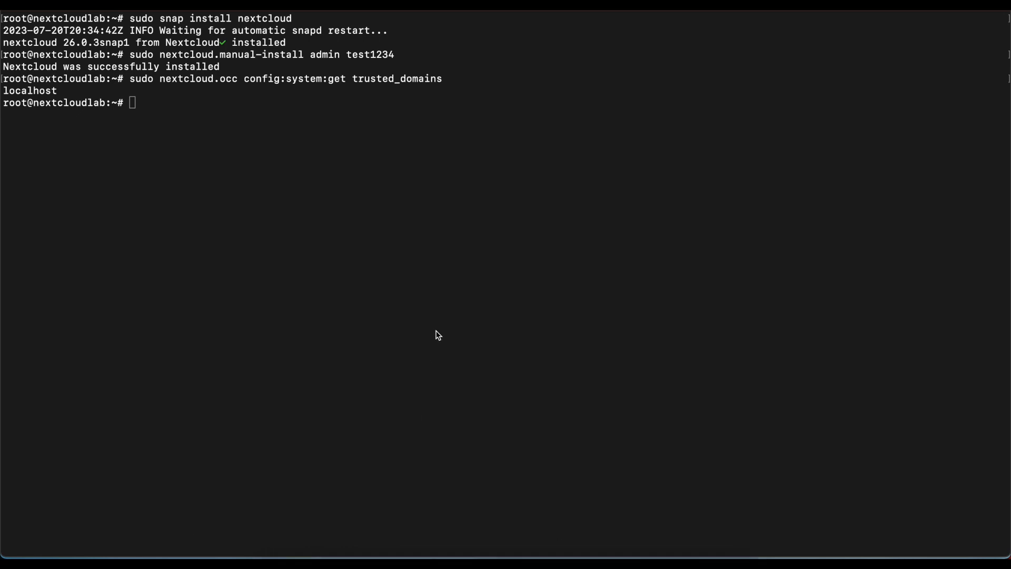
Set trusted_domains entry 1 to geek2gether.com via nextcloud.occ config:system:set.
{"action": "type", "text": "sudo nextcloud.occ config:system:set trusted_domains 1 --value=geek2gether.com"}
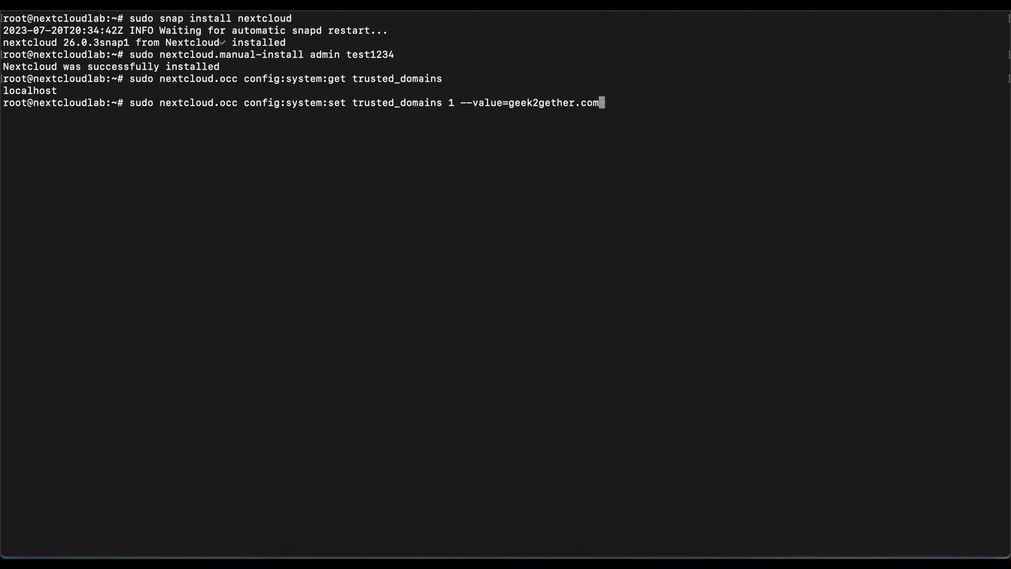
{"action": "key", "text": "Return"}
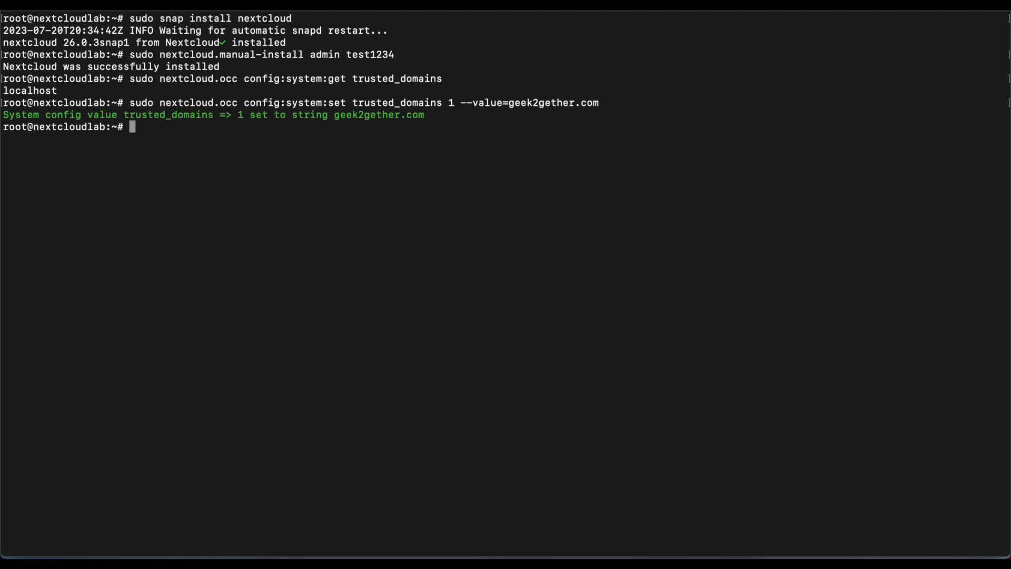
Recall the command and set trusted_domains entry 1 to 172.16.25.152 instead.
{"action": "type", "text": "sudo nextcloud.occ config:system:set trusted_domains 1 --value=geek2gether.co"}
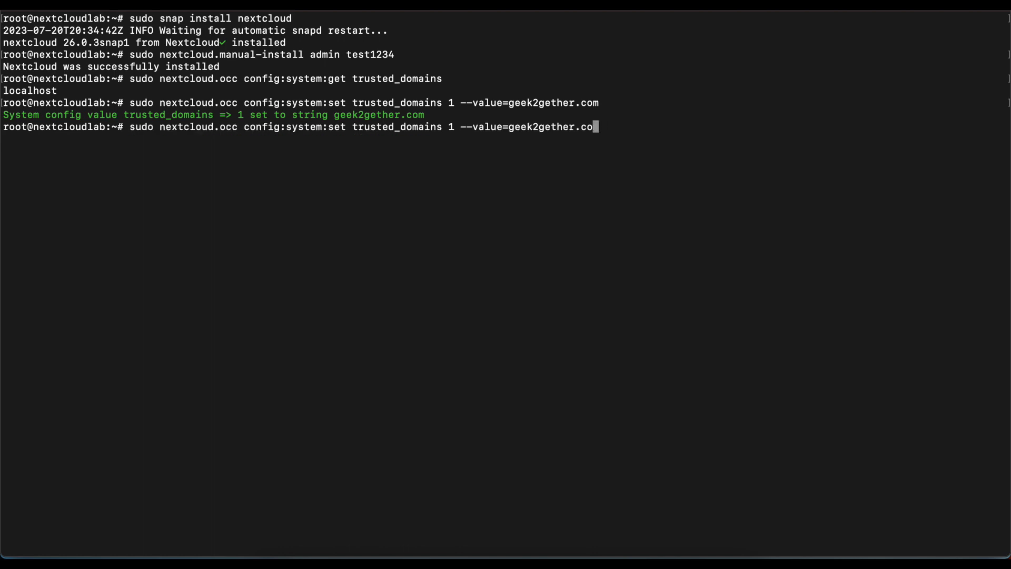
{"action": "key", "text": "Backspace"}
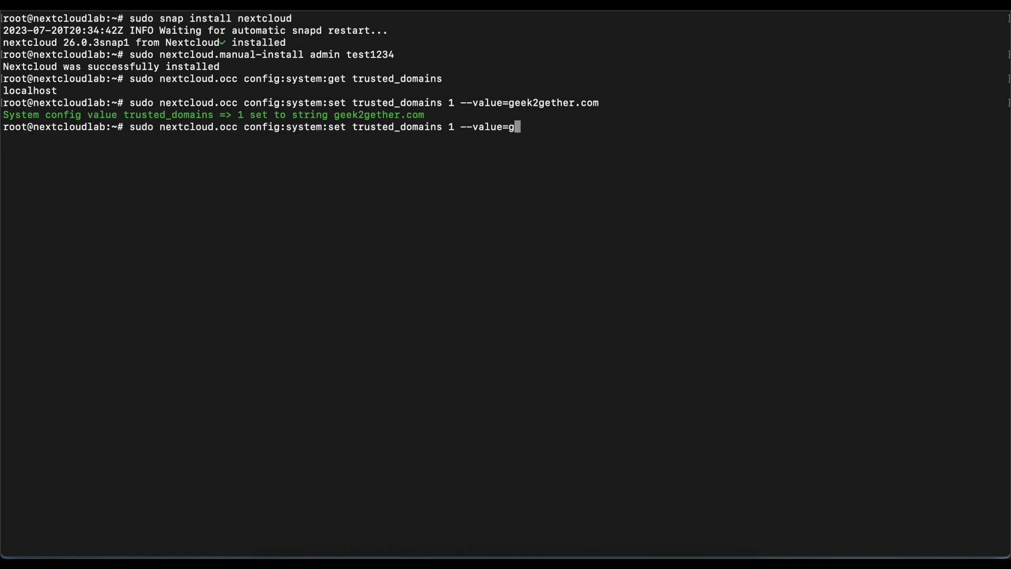
{"action": "type", "text": "172"}
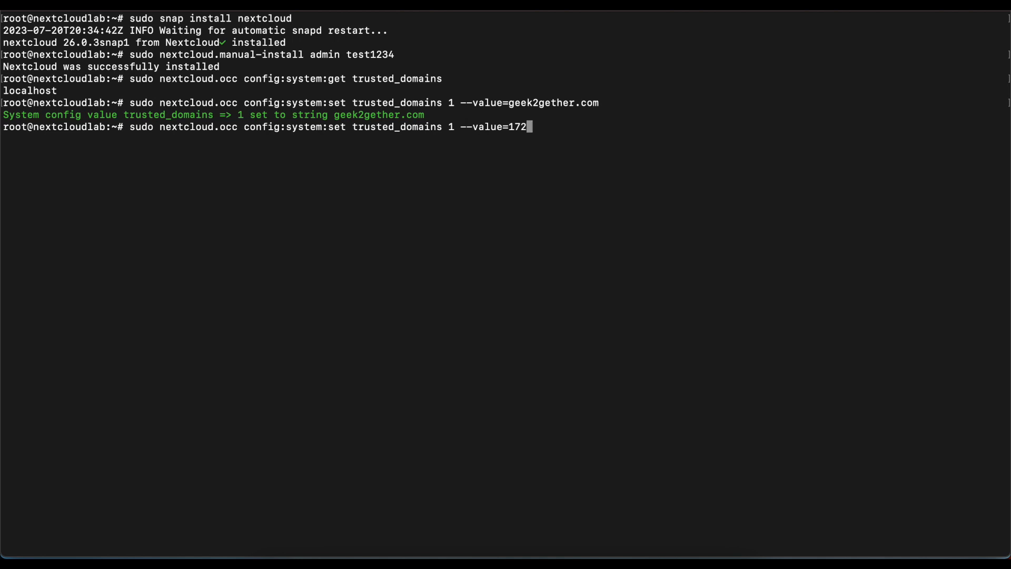
{"action": "type", "text": ".16."}
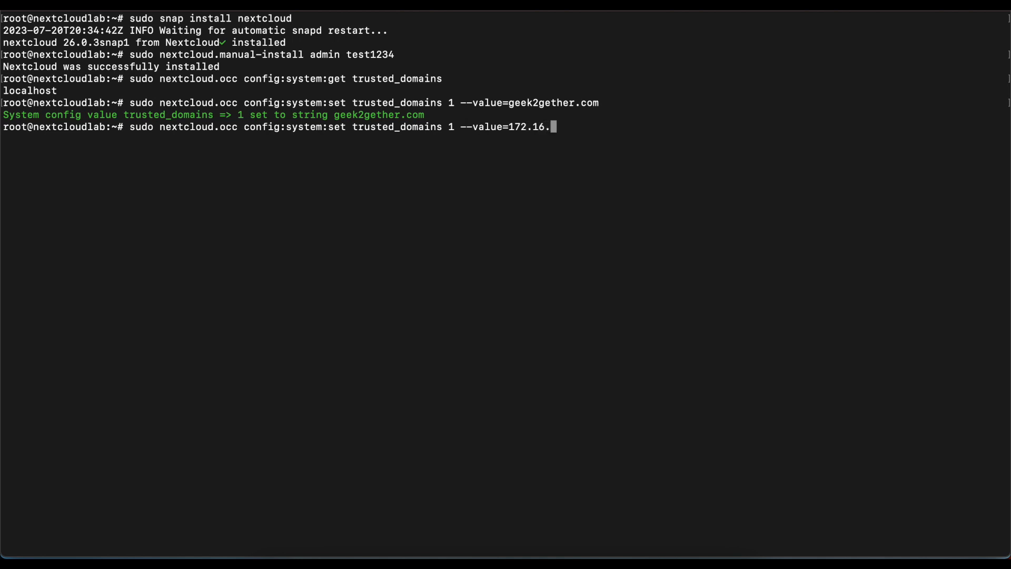
{"action": "type", "text": "25.152"}
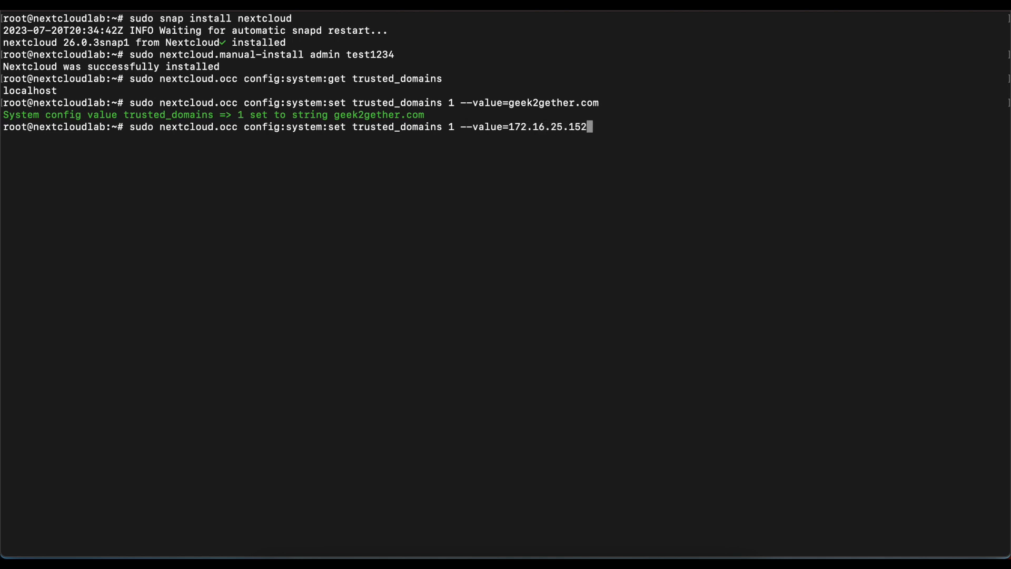
{"action": "key", "text": "Return"}
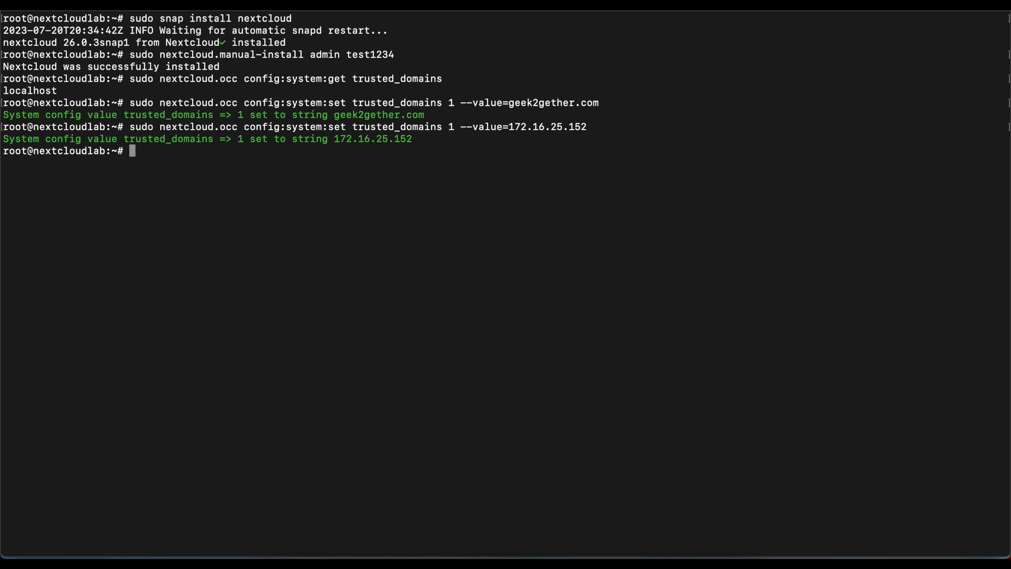
{"action": "mouse_move", "coordinate": [533, 553]}
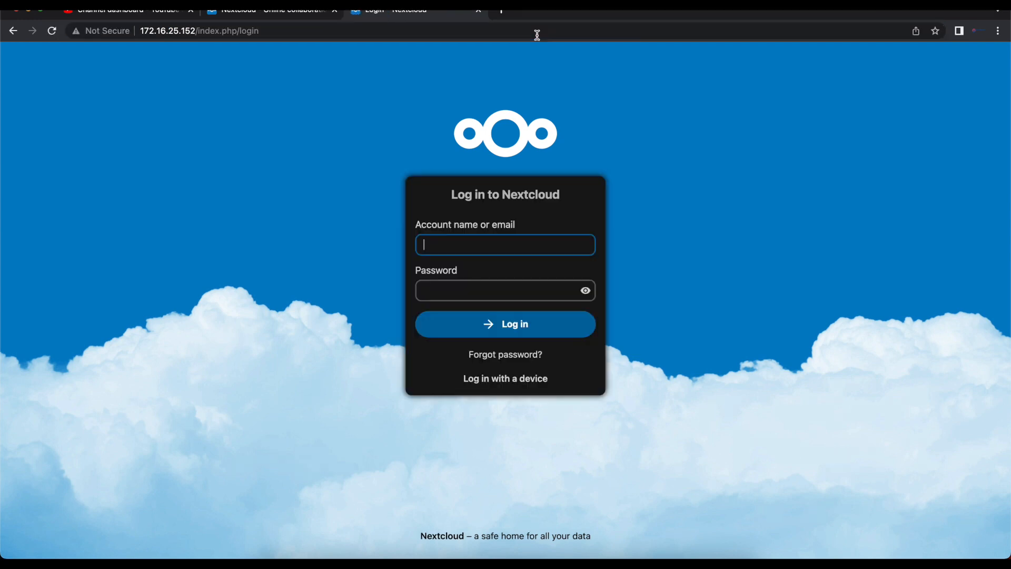
{"action": "mouse_move", "coordinate": [449, 180]}
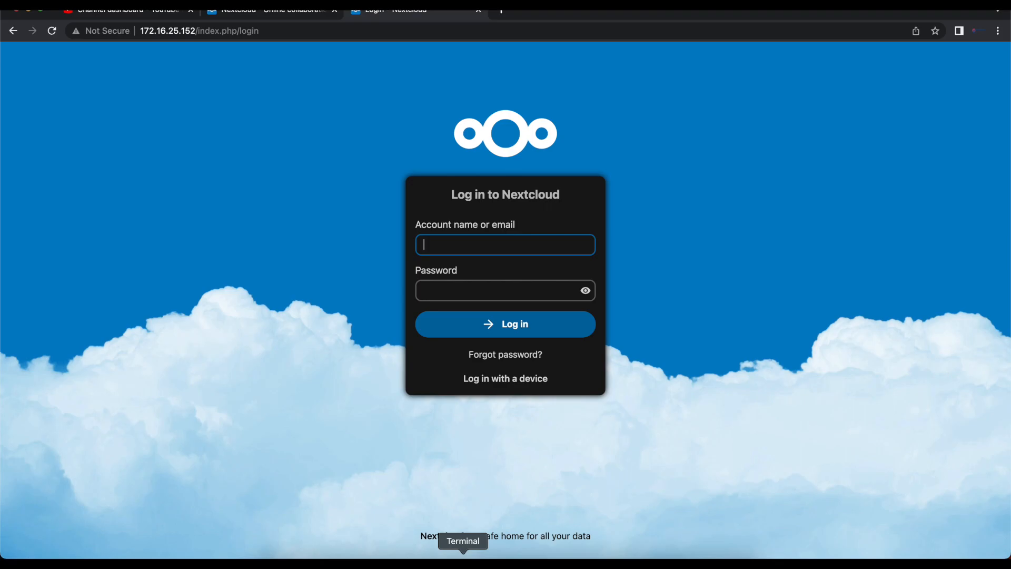
Reload 172.16.25.152 in Chrome to reach the Nextcloud login page.
{"action": "left_click", "coordinate": [462, 542]}
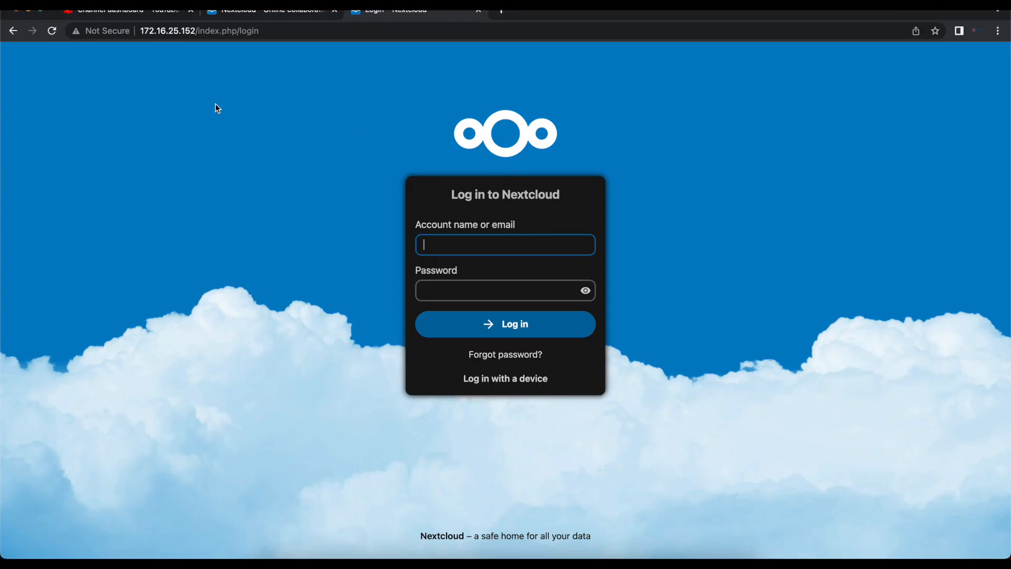
{"action": "mouse_move", "coordinate": [163, 35]}
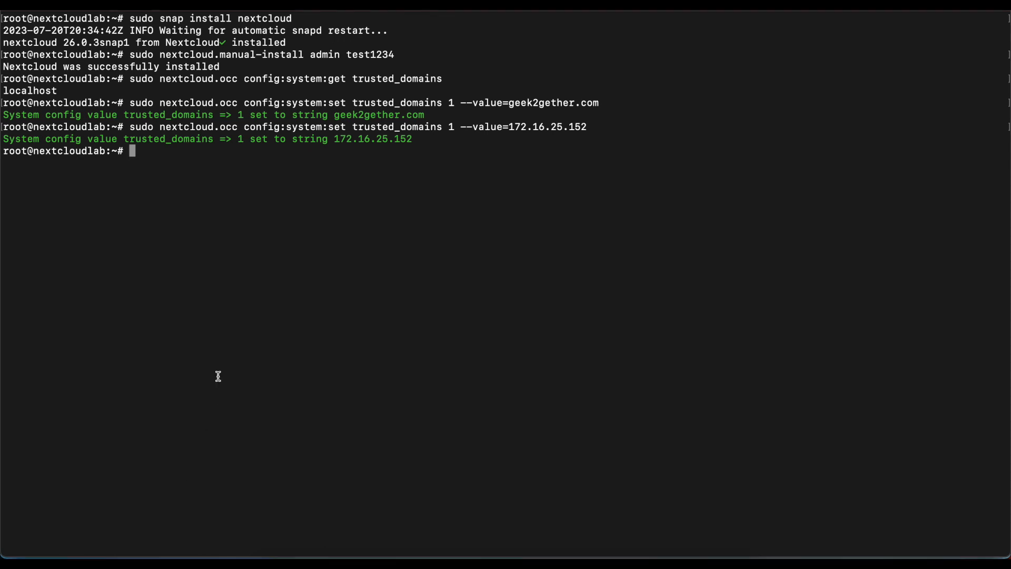
Run sudo nextcloud.enable-https self-signed to generate a certificate and restart Apache.
{"action": "type", "text": "sudo nextcloud.enable-https self-signed"}
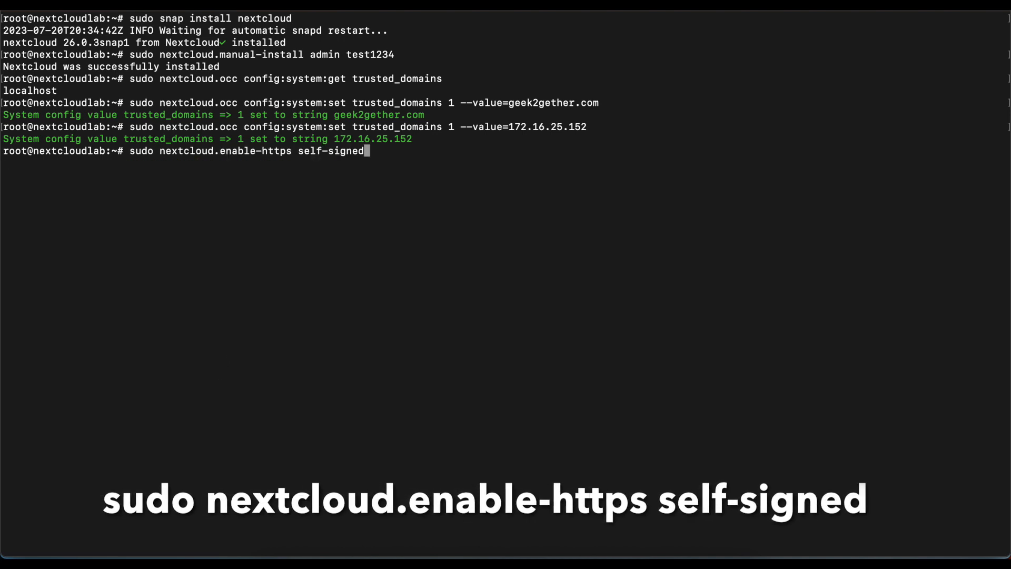
{"action": "key", "text": "Return"}
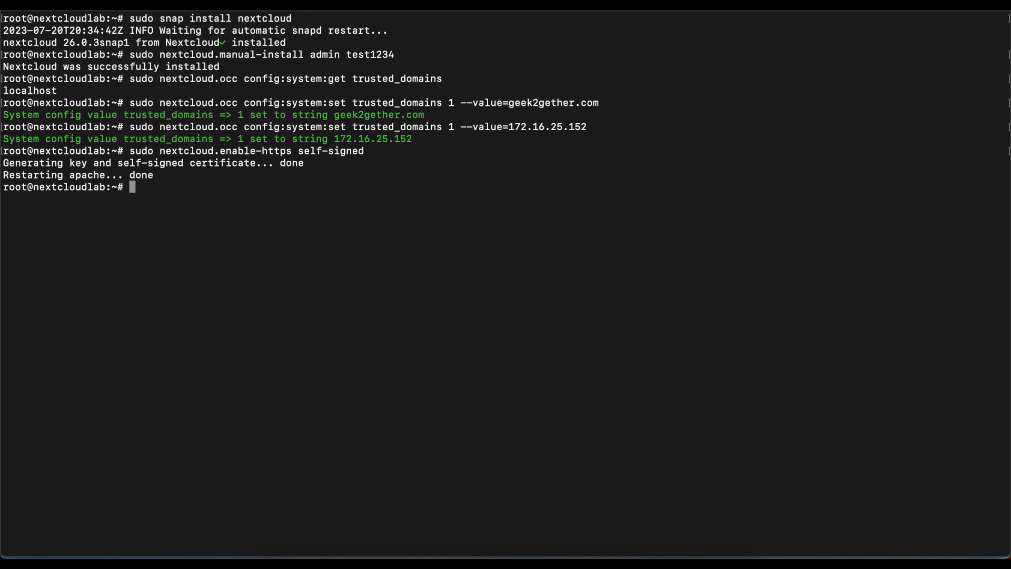
{"action": "type", "text": "sudo ufw"}
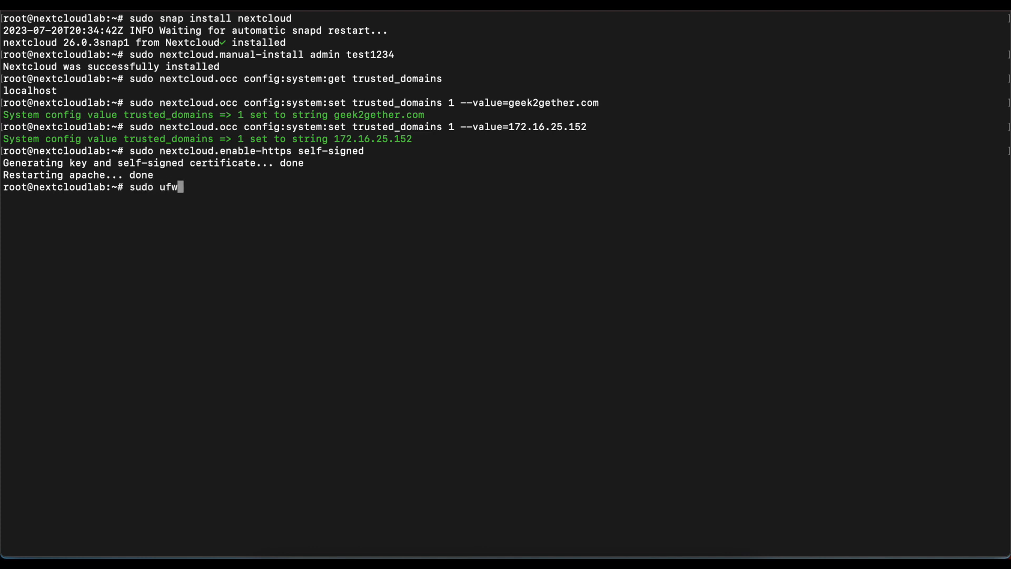
Install the ufw firewall with sudo apt-get install ufw, deferring service restarts, then clear the screen.
{"action": "key", "text": "Backspace"}
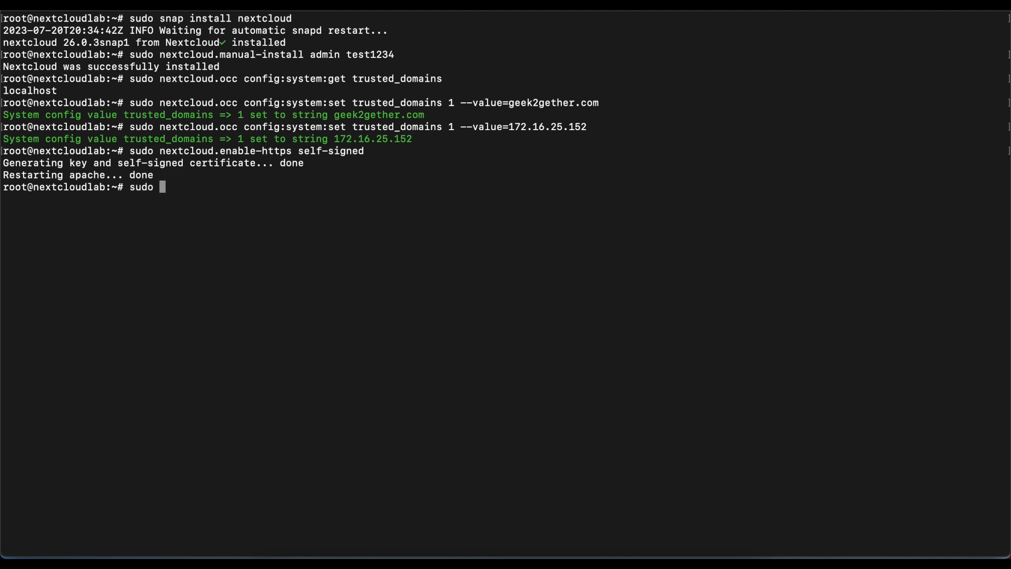
{"action": "type", "text": "apt-get in"}
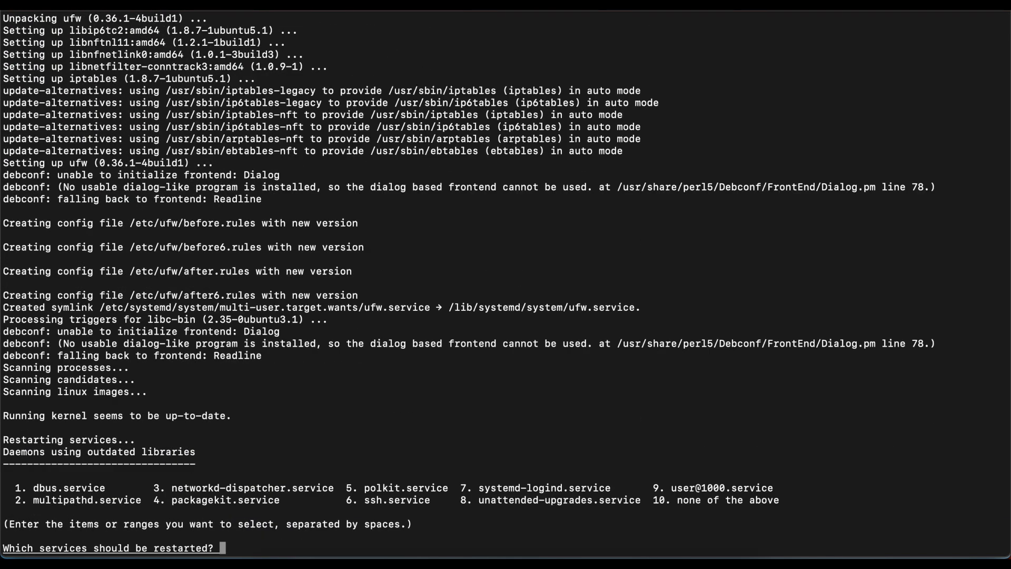
{"action": "key", "text": "Return"}
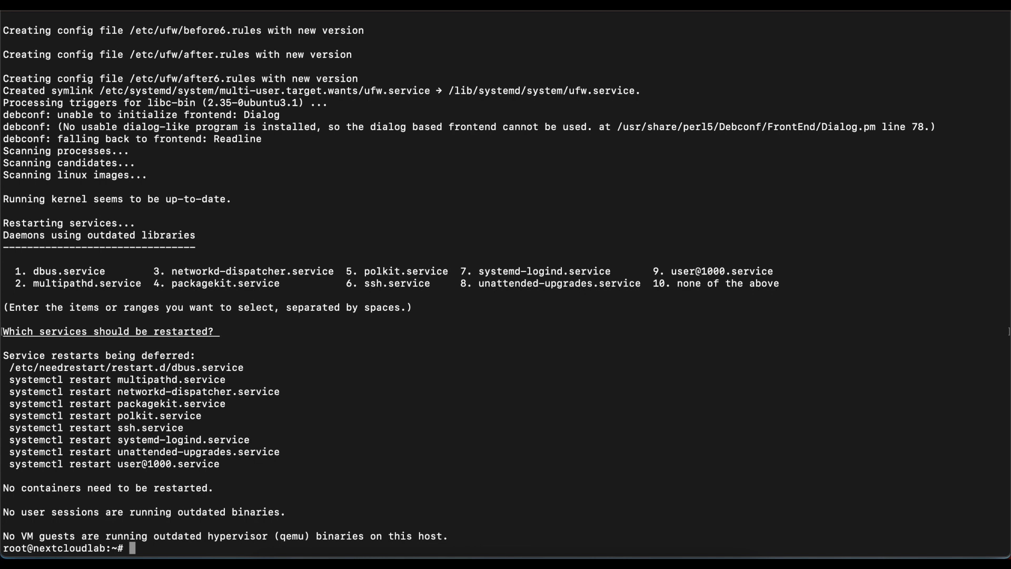
{"action": "type", "text": "cle"}
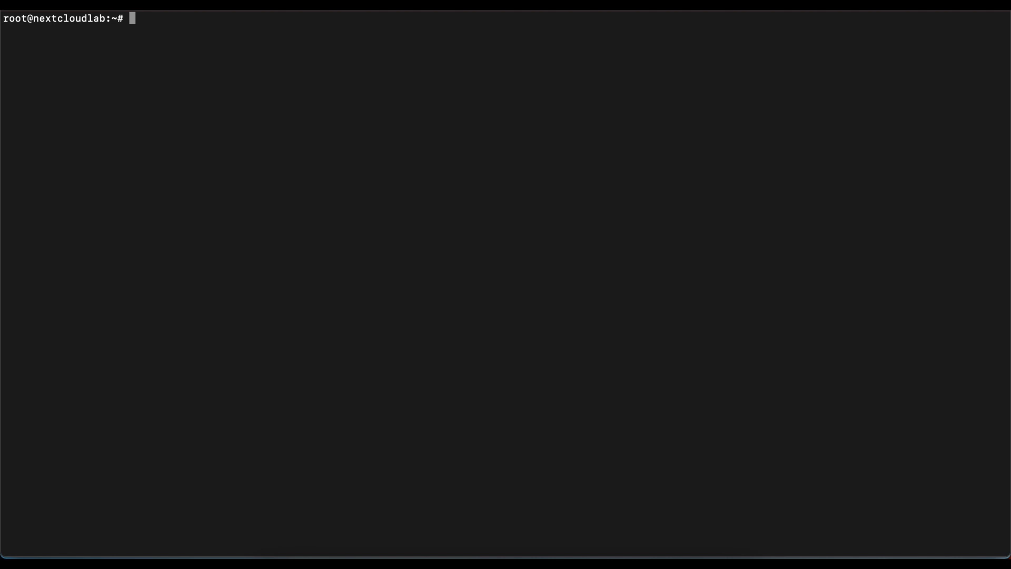
Add UFW rules allowing ssh and https traffic.
{"action": "type", "text": "sudo ufw"}
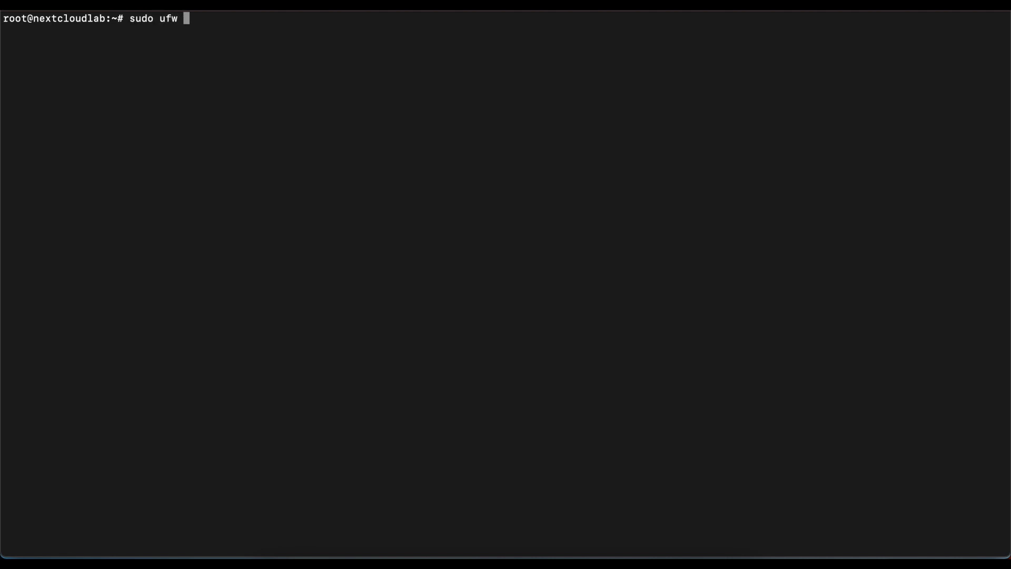
{"action": "type", "text": "allow"}
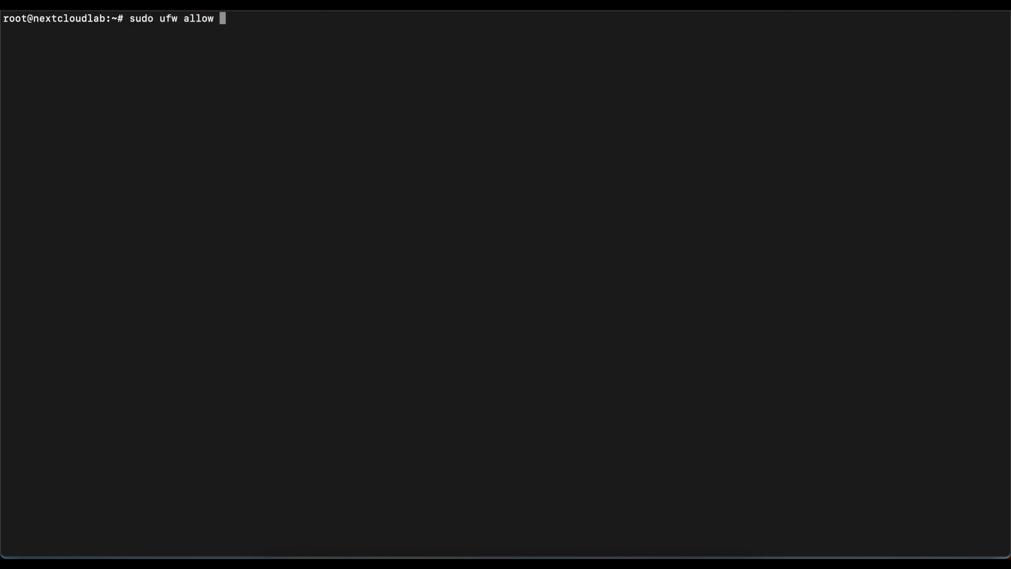
{"action": "type", "text": "ssh"}
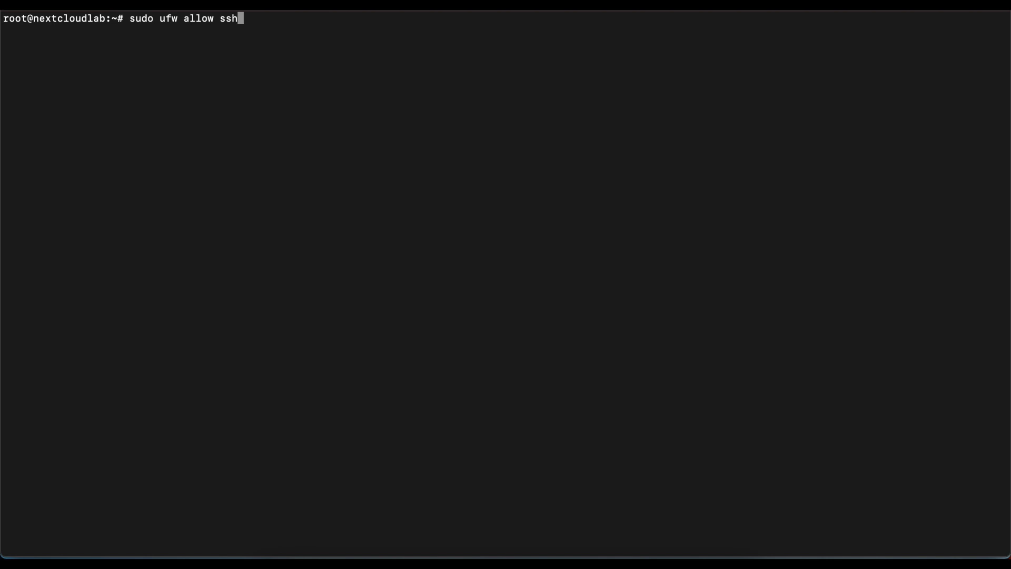
{"action": "key", "text": "Return"}
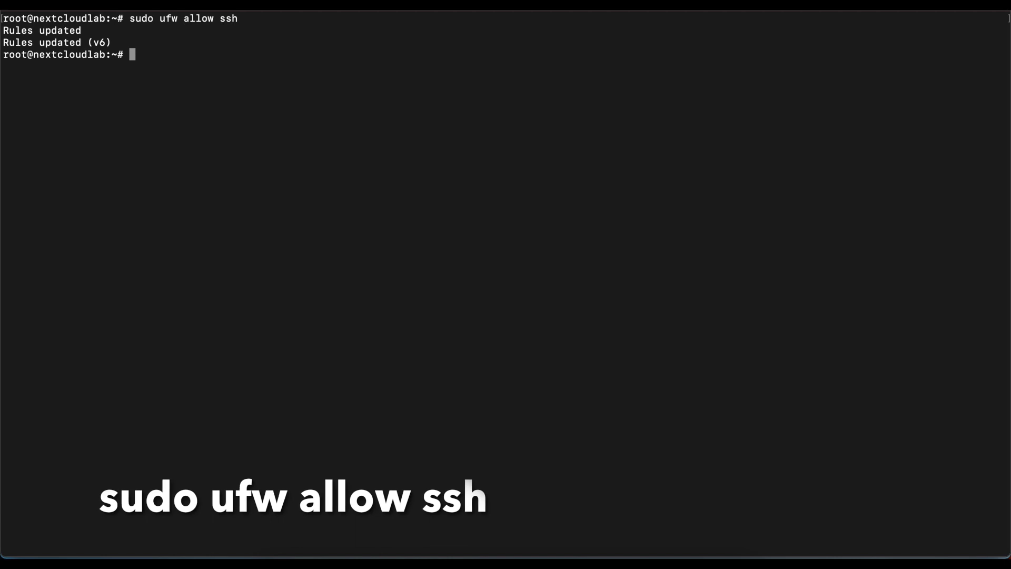
{"action": "type", "text": "sudo ufw allow"}
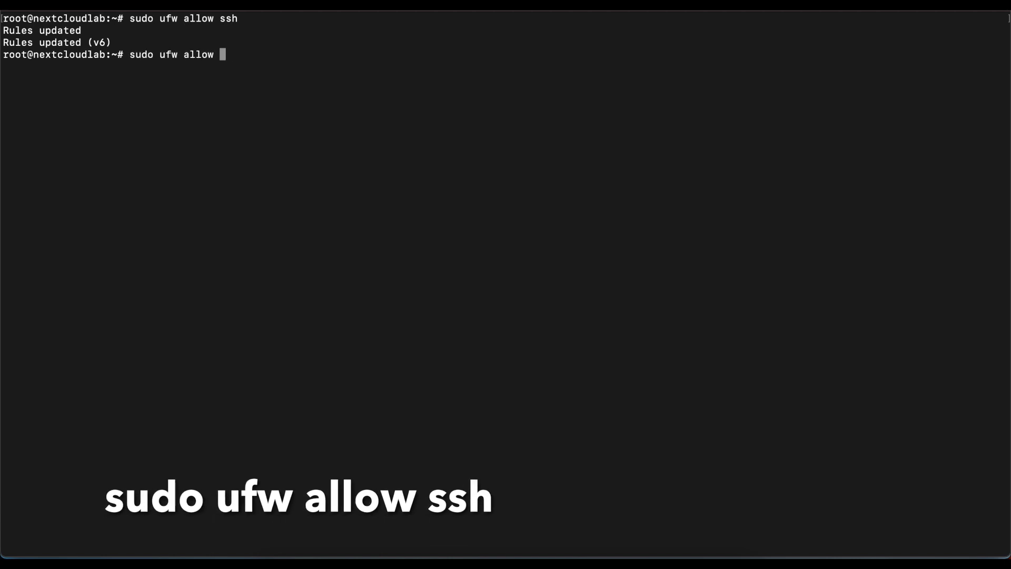
{"action": "type", "text": "http"}
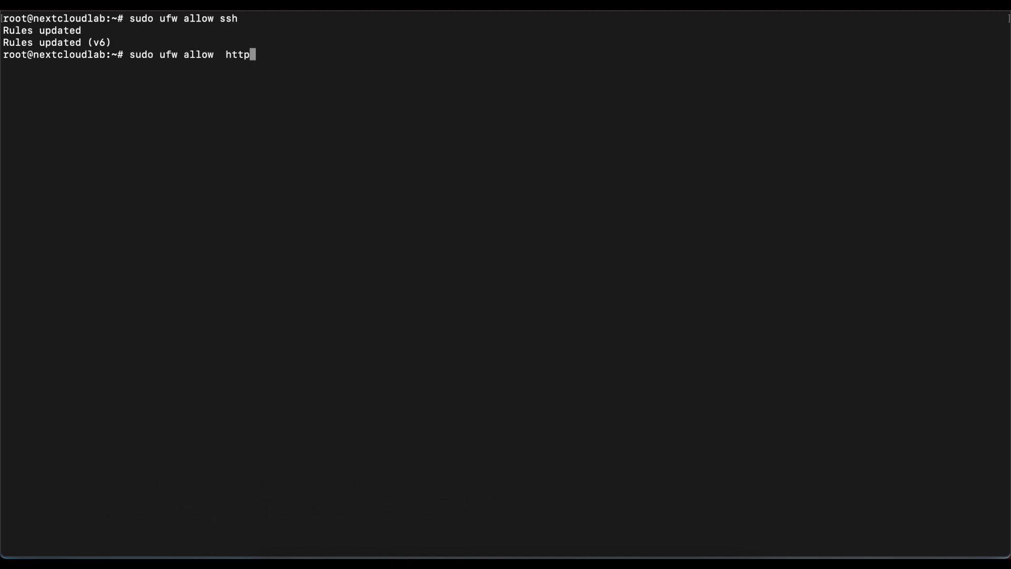
{"action": "type", "text": "ps"}
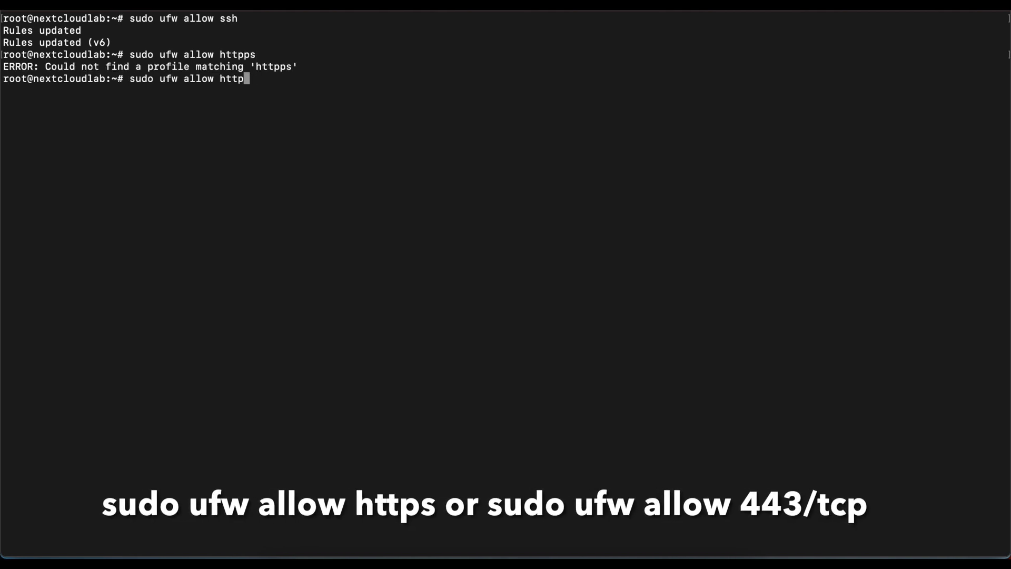
{"action": "key", "text": "Return"}
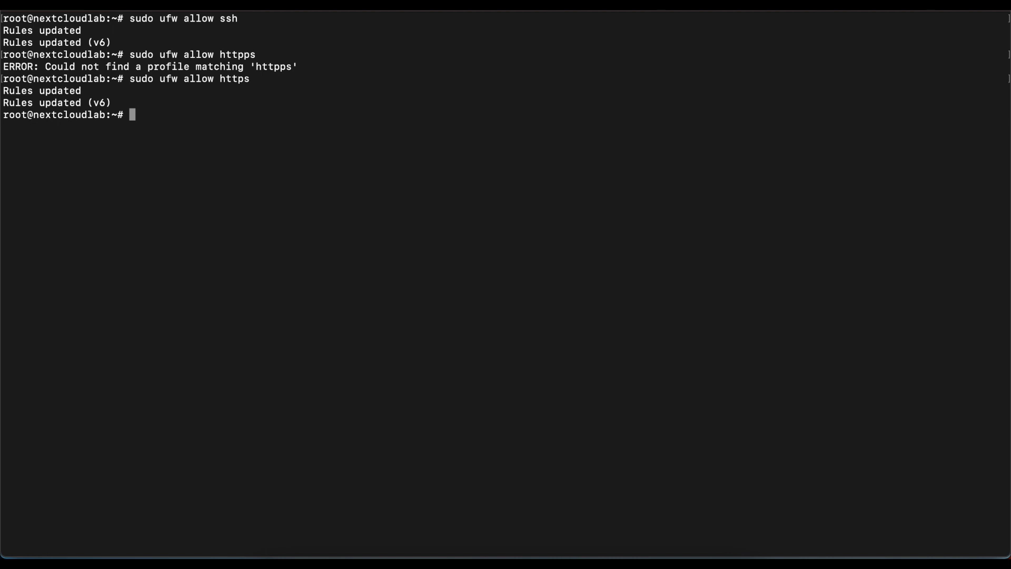
Enable the UFW firewall, answering y so it is active and enabled on startup.
{"action": "type", "text": "sudo"}
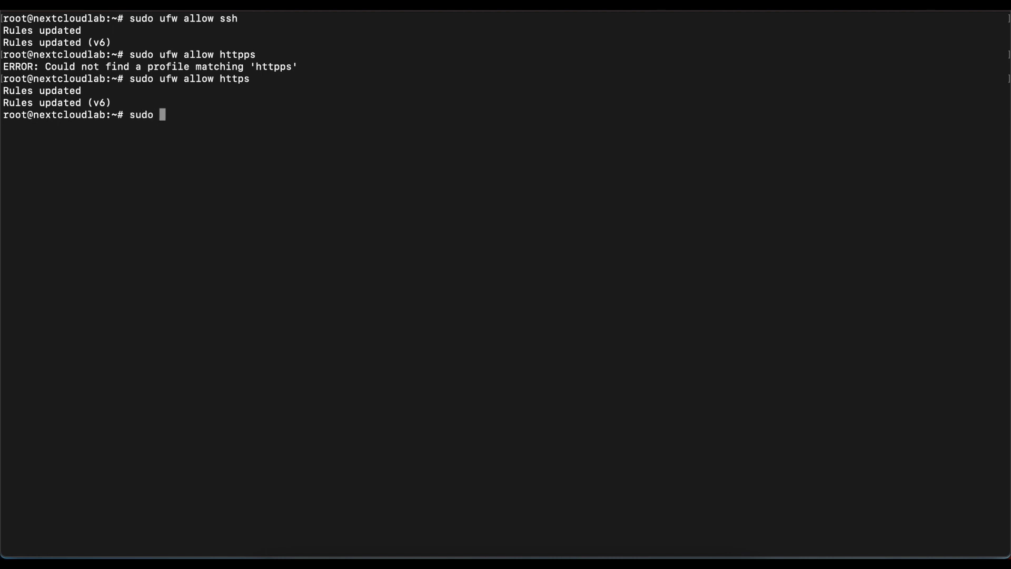
{"action": "type", "text": "enable"}
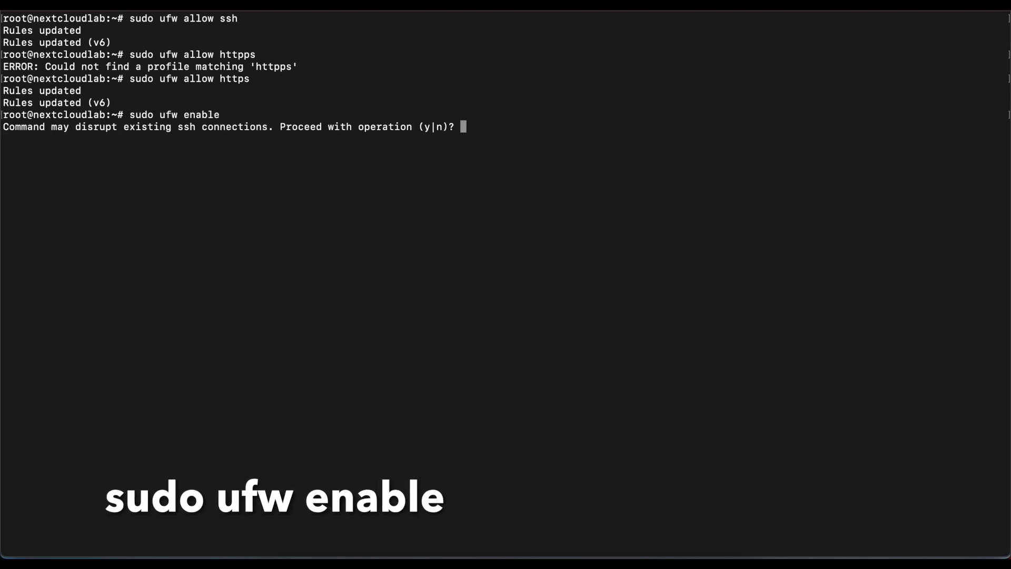
{"action": "type", "text": "y"}
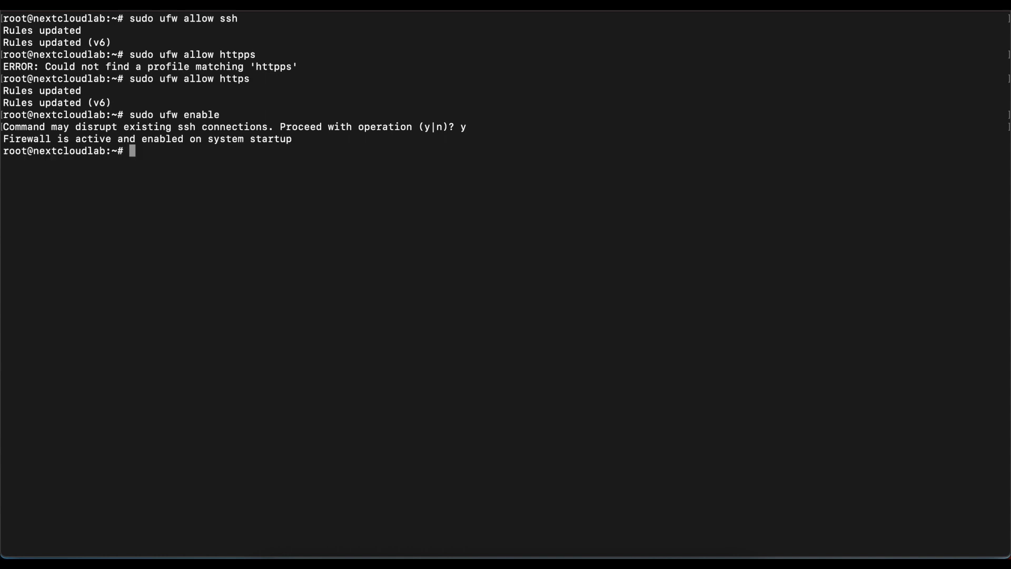
{"action": "mouse_move", "coordinate": [358, 565]}
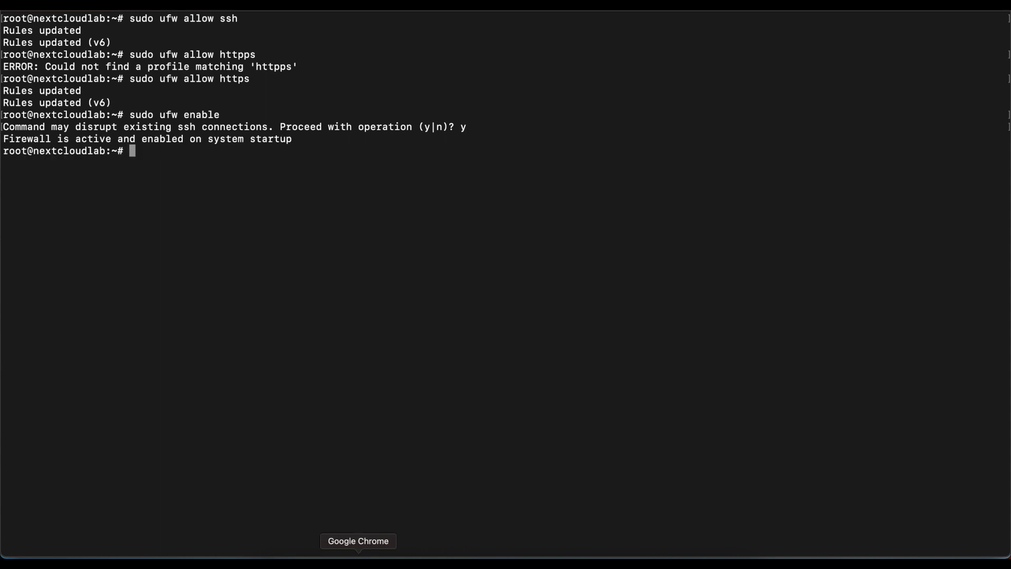
In Chrome, bypass the self-signed certificate warning and proceed to 172.16.25.152.
{"action": "left_click", "coordinate": [358, 541]}
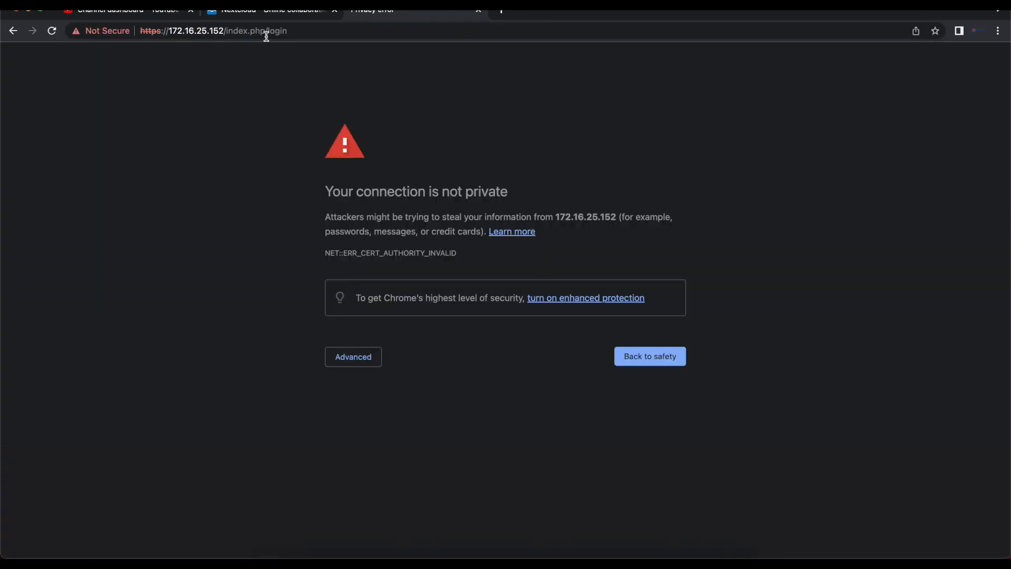
{"action": "mouse_move", "coordinate": [125, 42]}
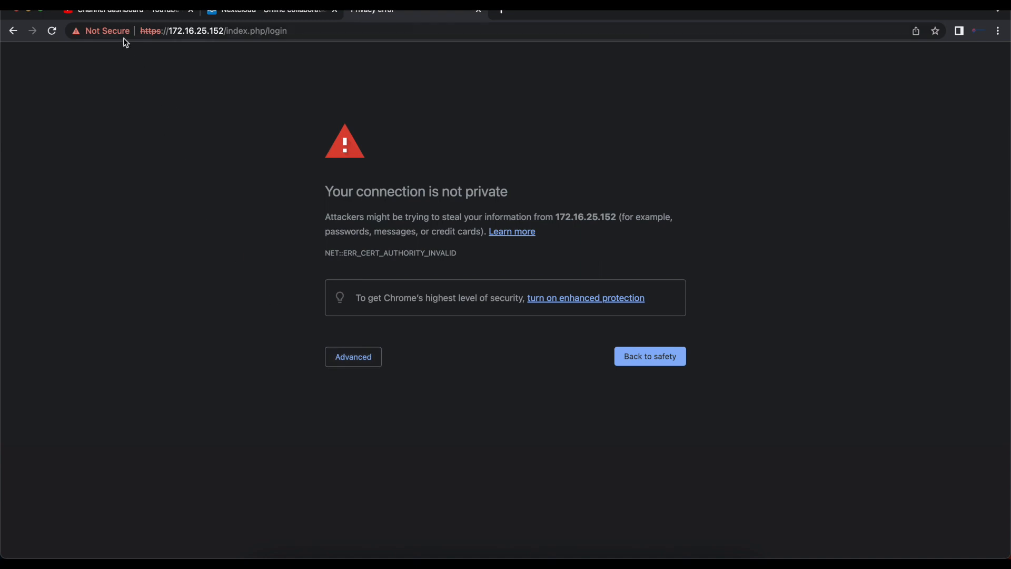
{"action": "left_click", "coordinate": [100, 30]}
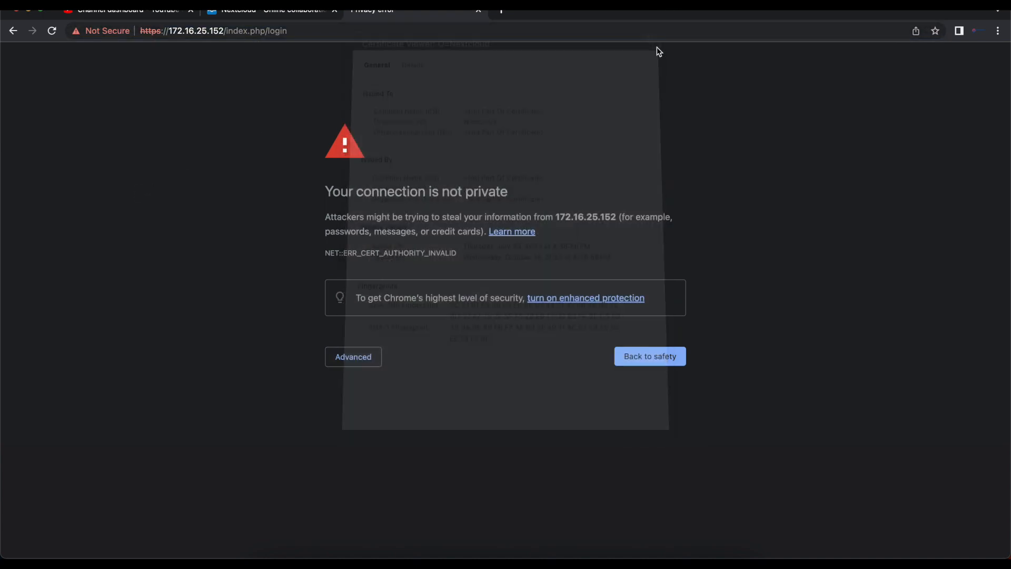
{"action": "left_click", "coordinate": [353, 357]}
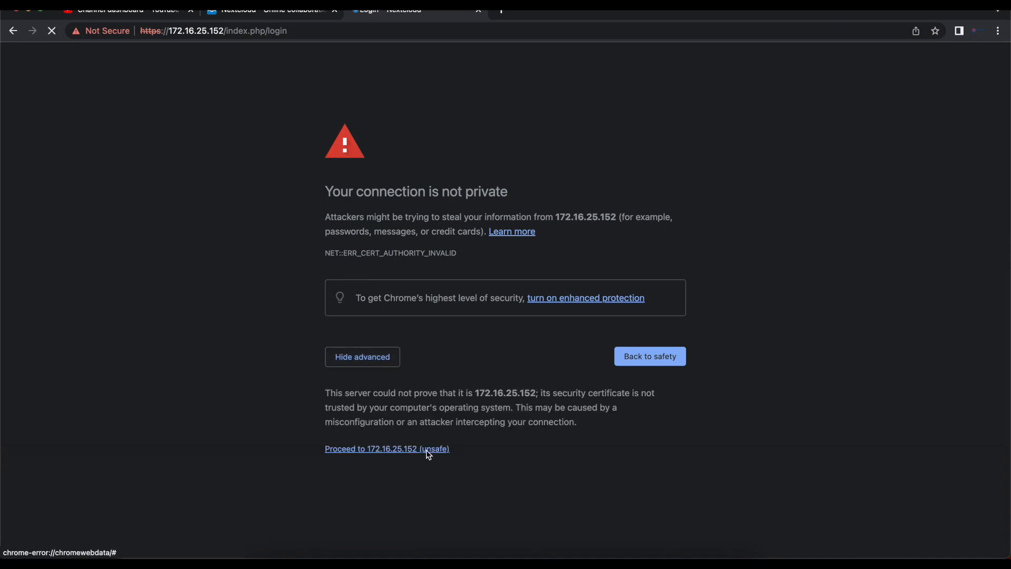
{"action": "left_click", "coordinate": [387, 449]}
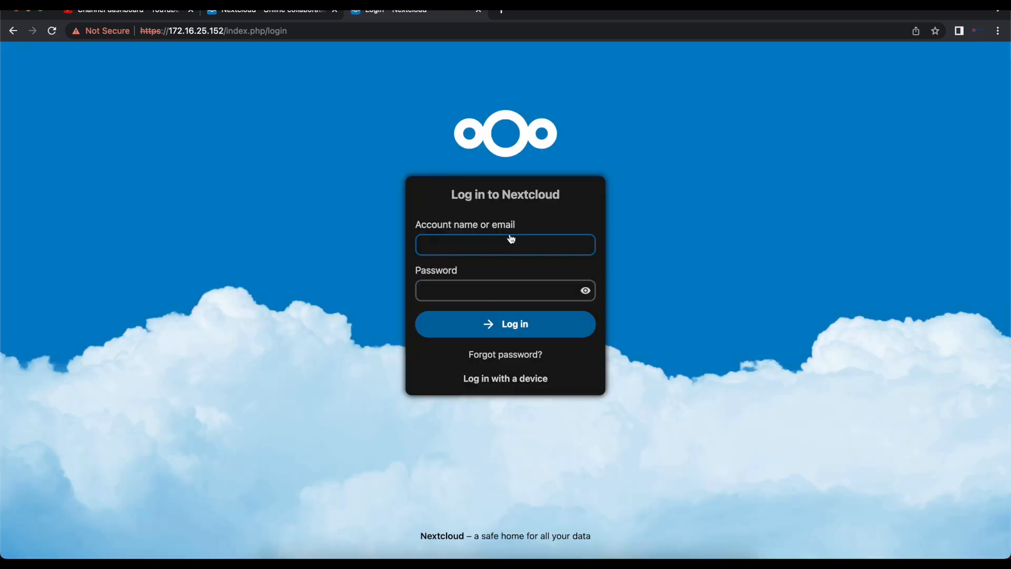
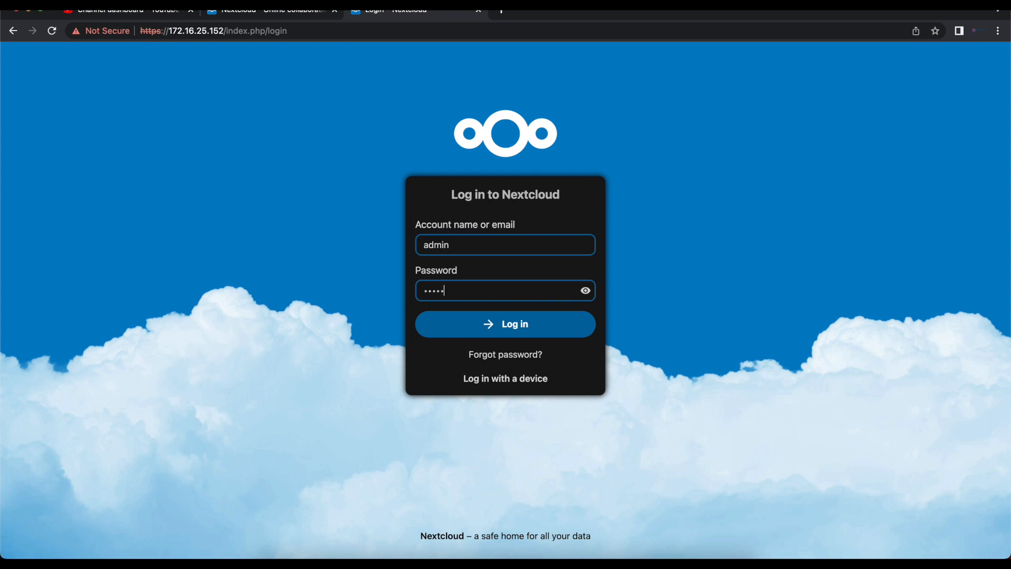
Log in as admin (retrying after a failed attempt) and dismiss the dashboard welcome popup.
{"action": "left_click", "coordinate": [505, 324]}
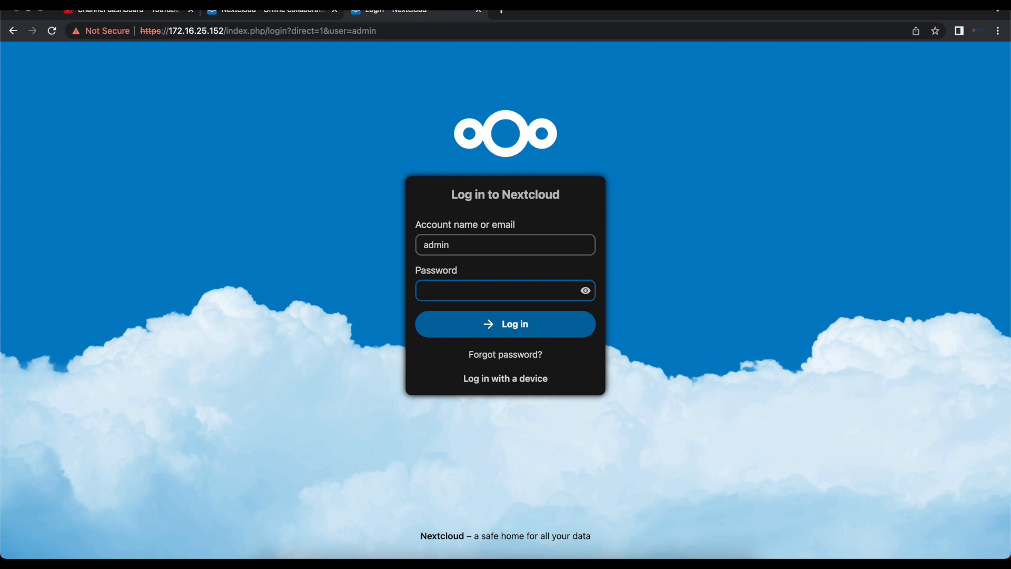
{"action": "mouse_move", "coordinate": [546, 94]}
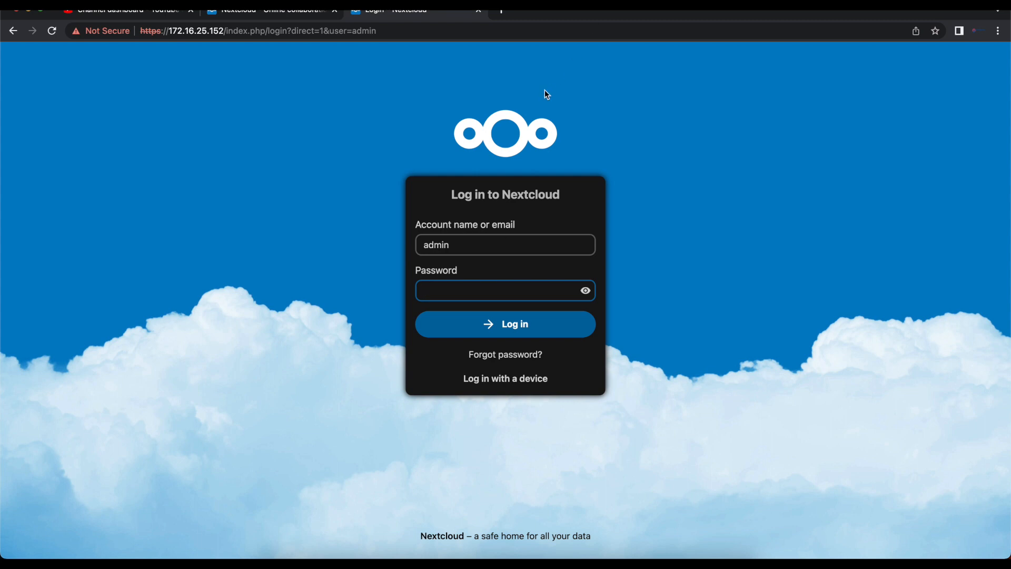
{"action": "left_click", "coordinate": [504, 324]}
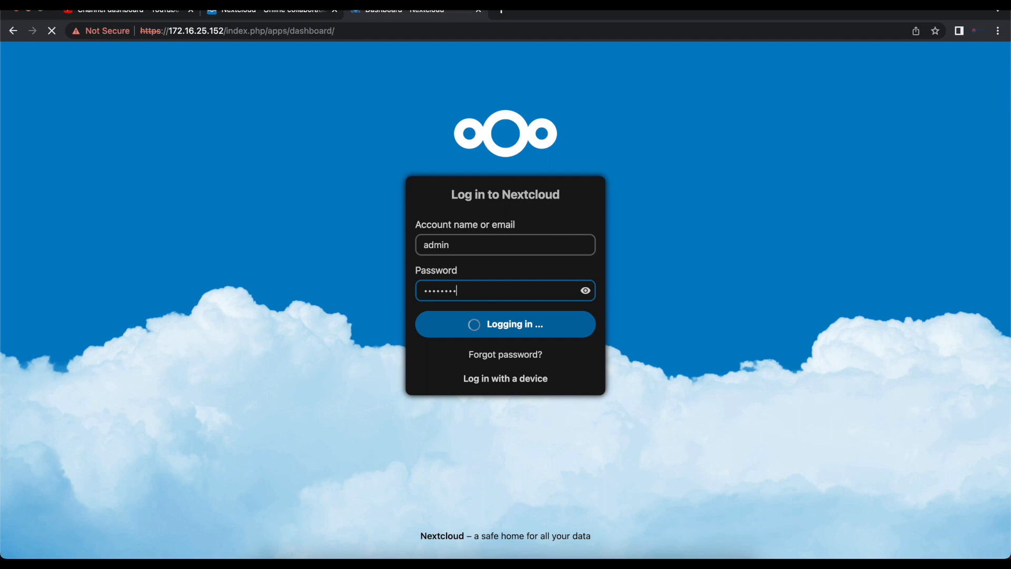
{"action": "left_click", "coordinate": [504, 323]}
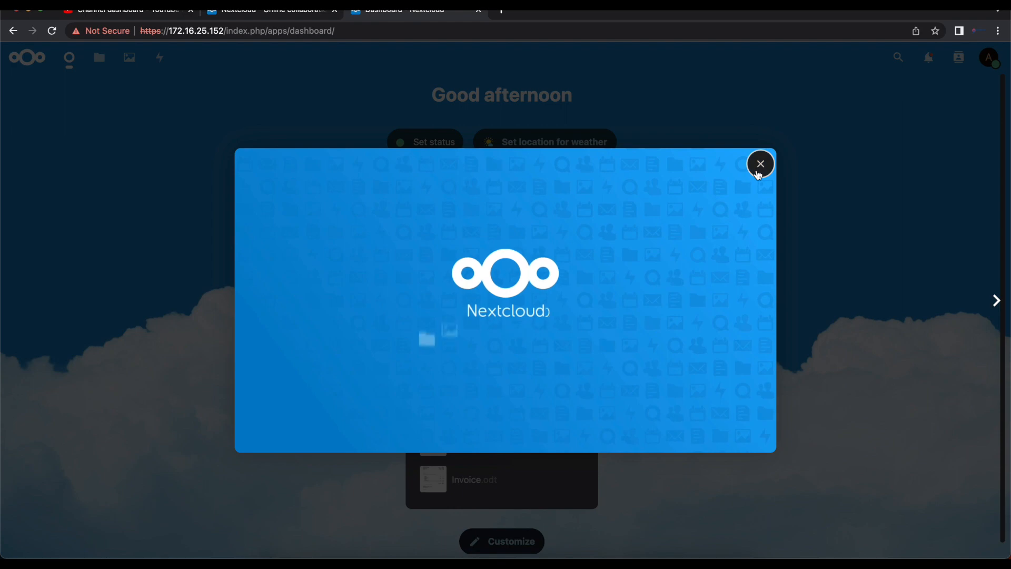
{"action": "left_click", "coordinate": [759, 164]}
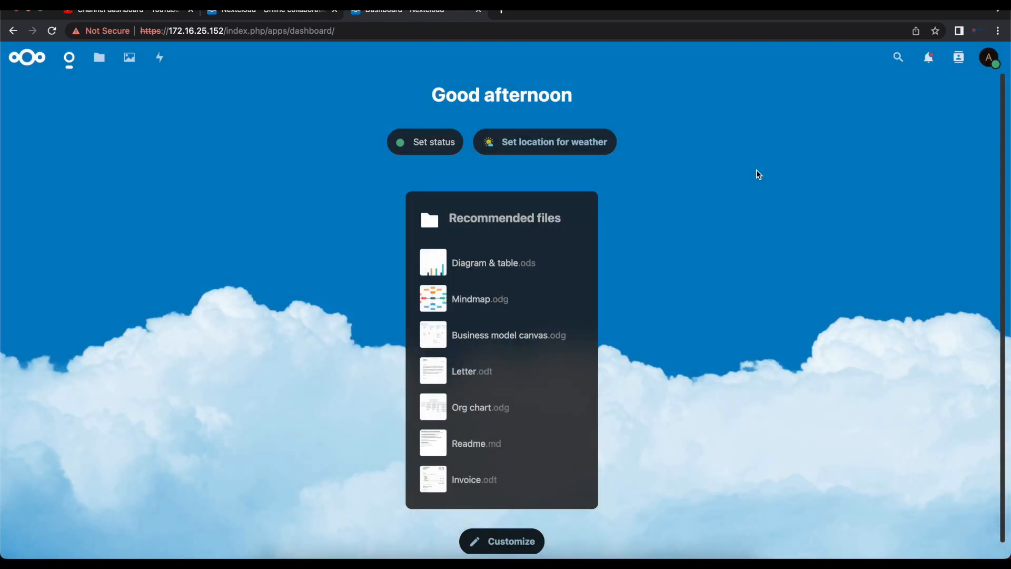